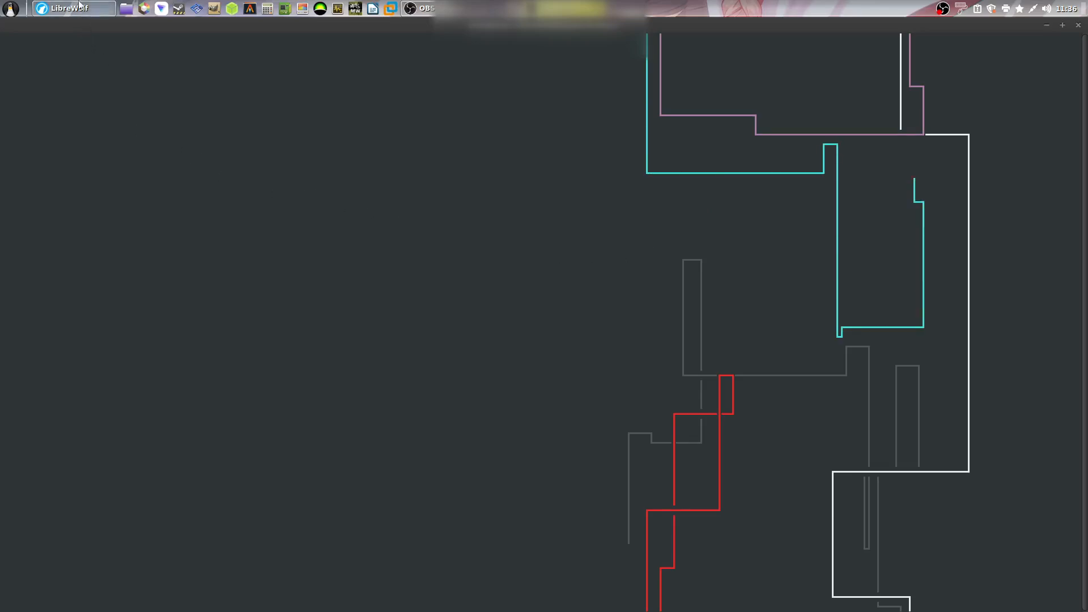
Step: Download the macOS-Simple-KVM repository from GitHub as a ZIP archive into the downloads folder
click(69, 8)
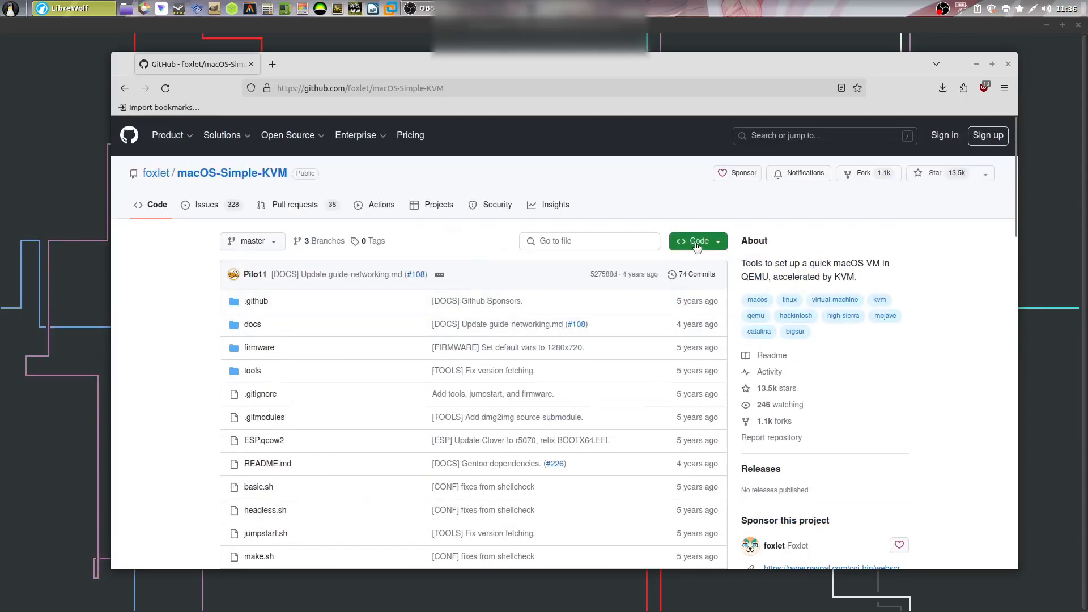
click(696, 240)
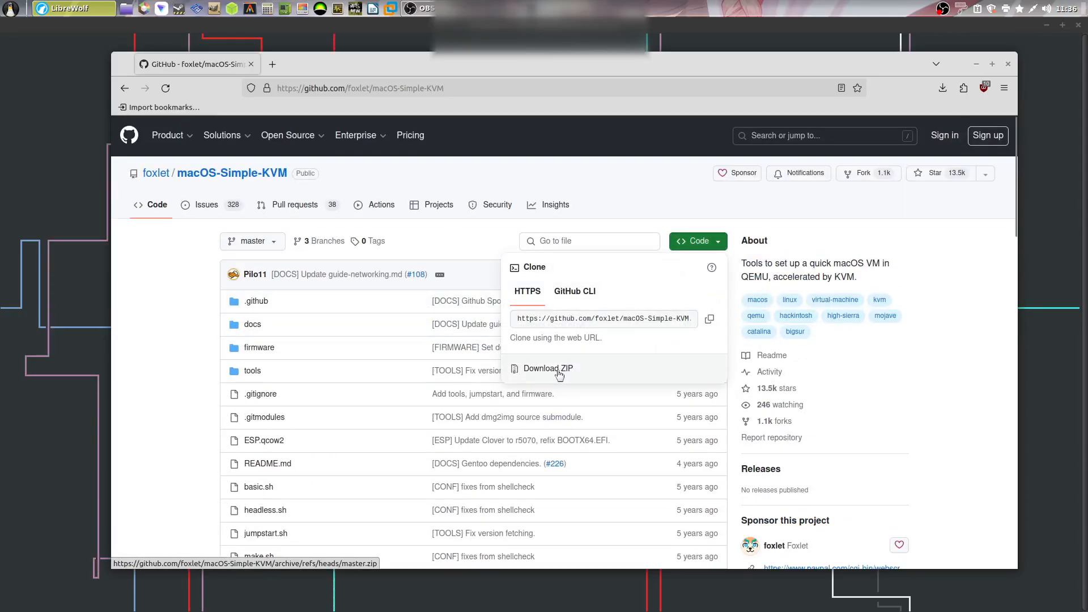
click(547, 368)
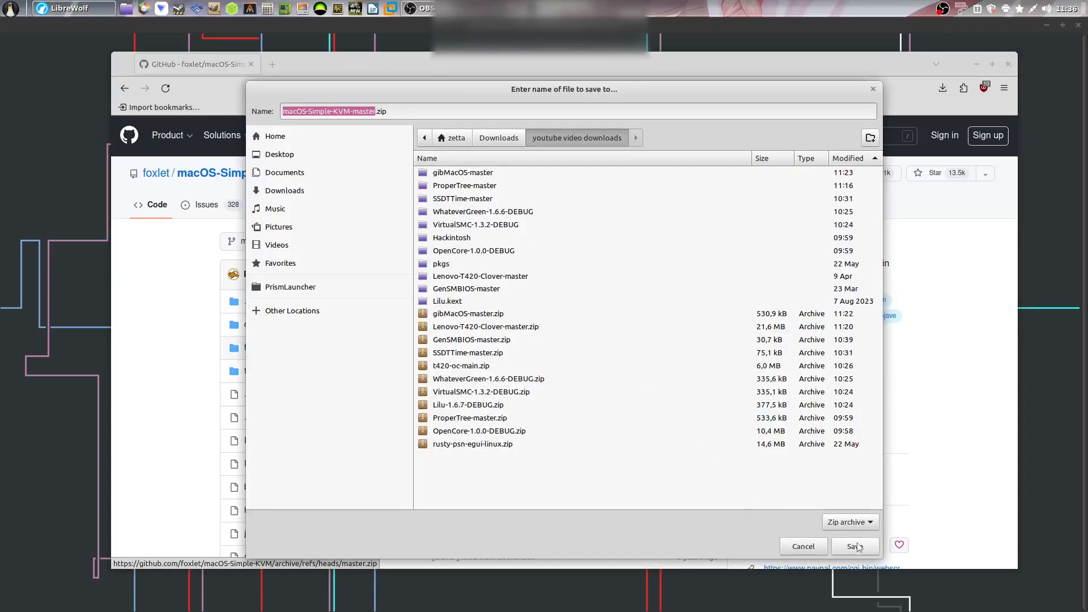
click(802, 546)
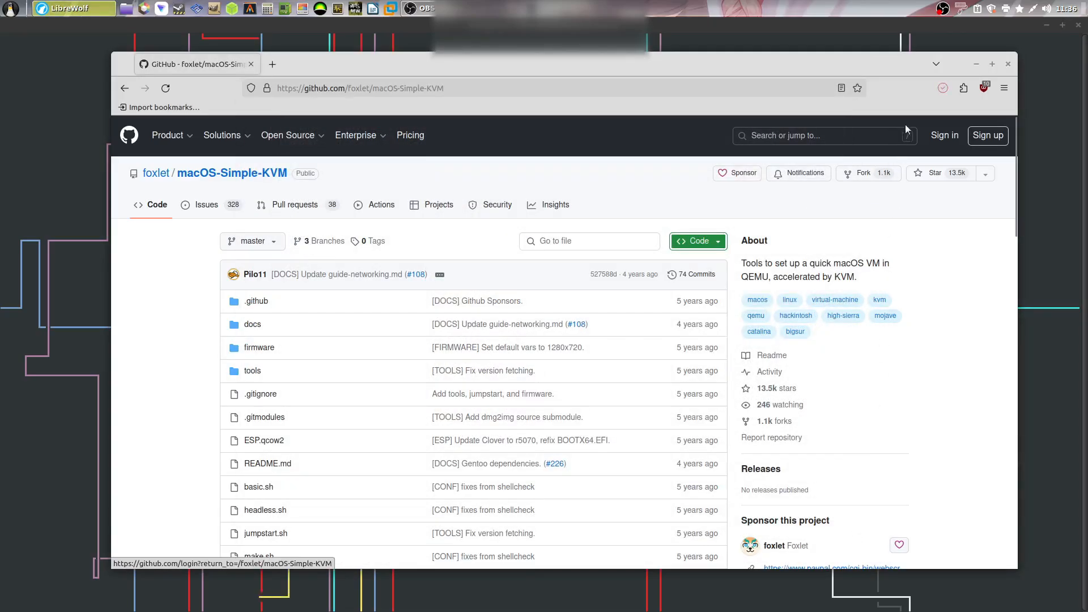
click(941, 89)
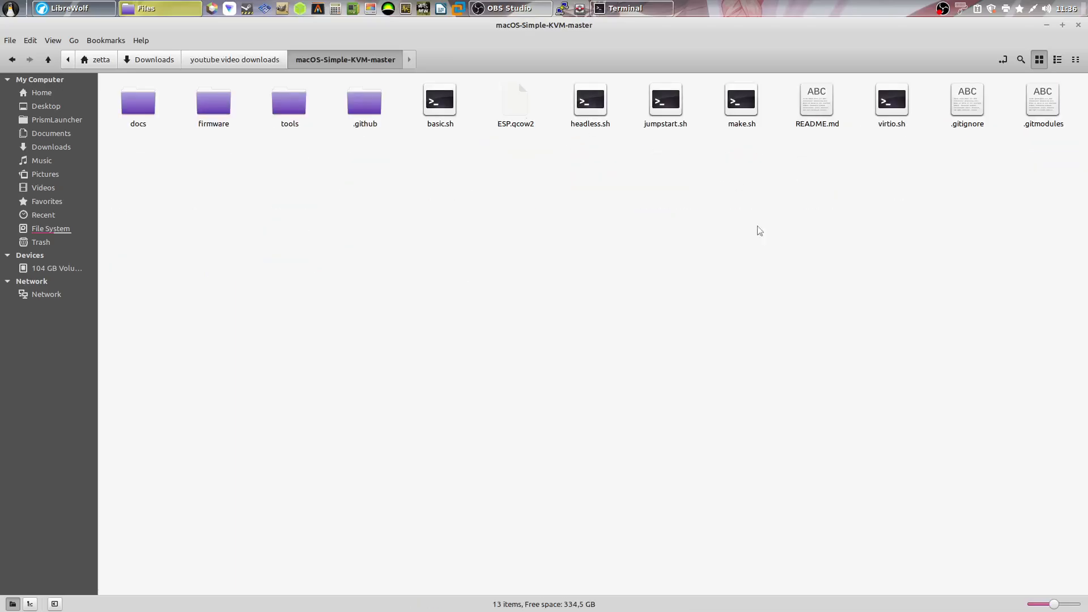
mouse_move(452, 237)
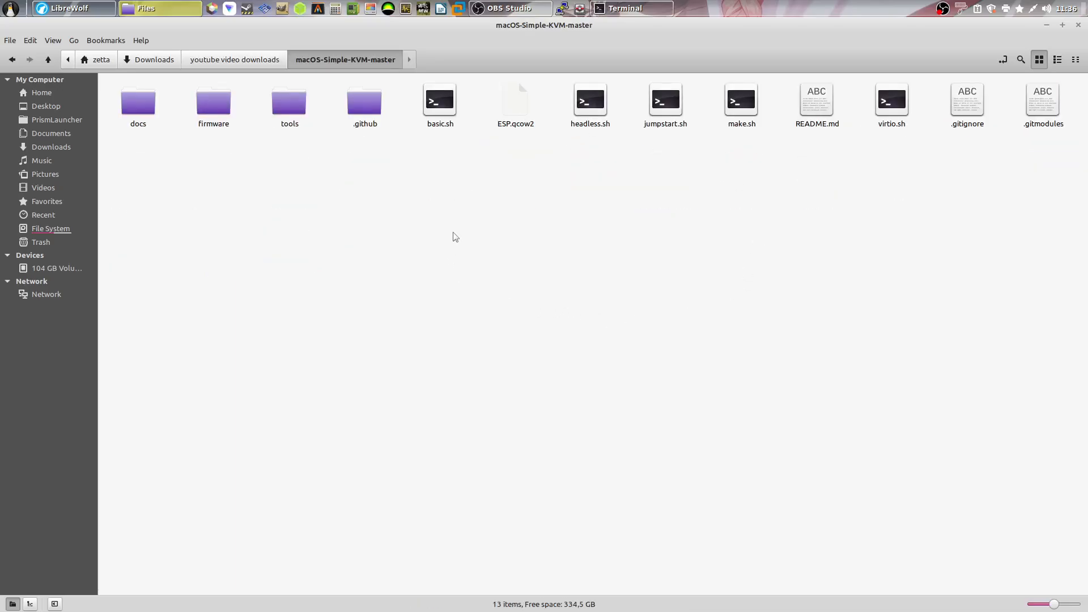
Step: Start a terminal inside the extracted macOS-Simple-KVM-master folder from Files
right_click(455, 236)
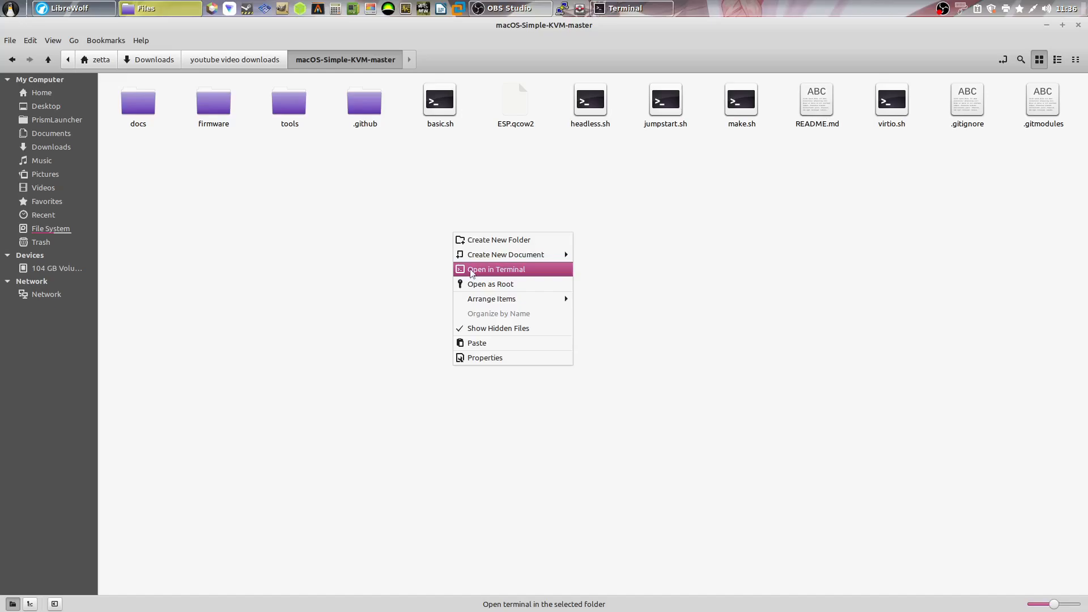
click(495, 270)
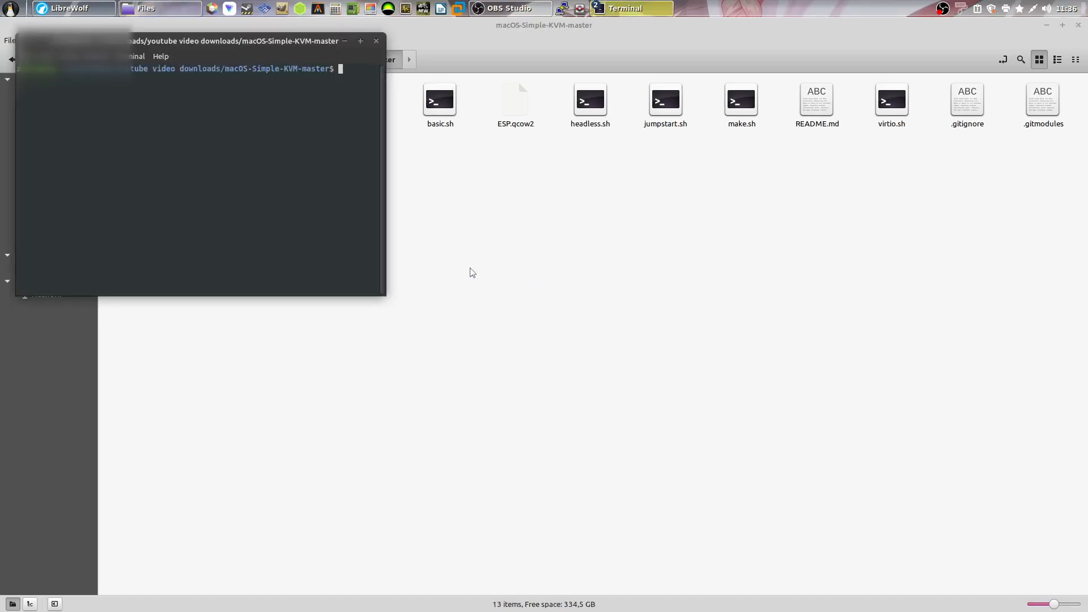
Step: Run ./jumpstart.sh, which prints its usage options and a dmg2img error about BaseSystem.dmg
text(./jumpsta)
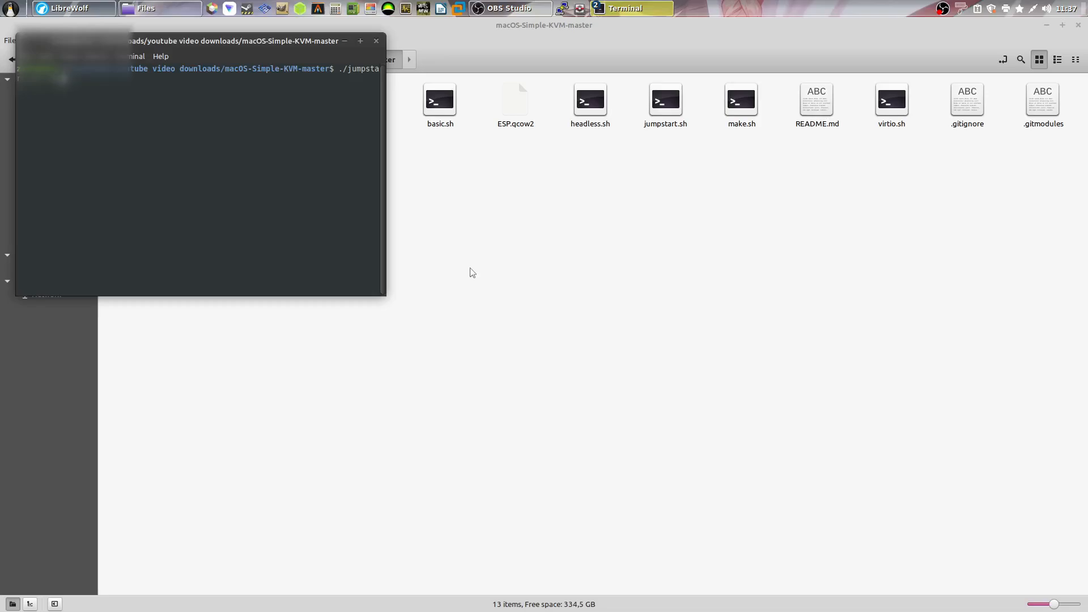
key(Return)
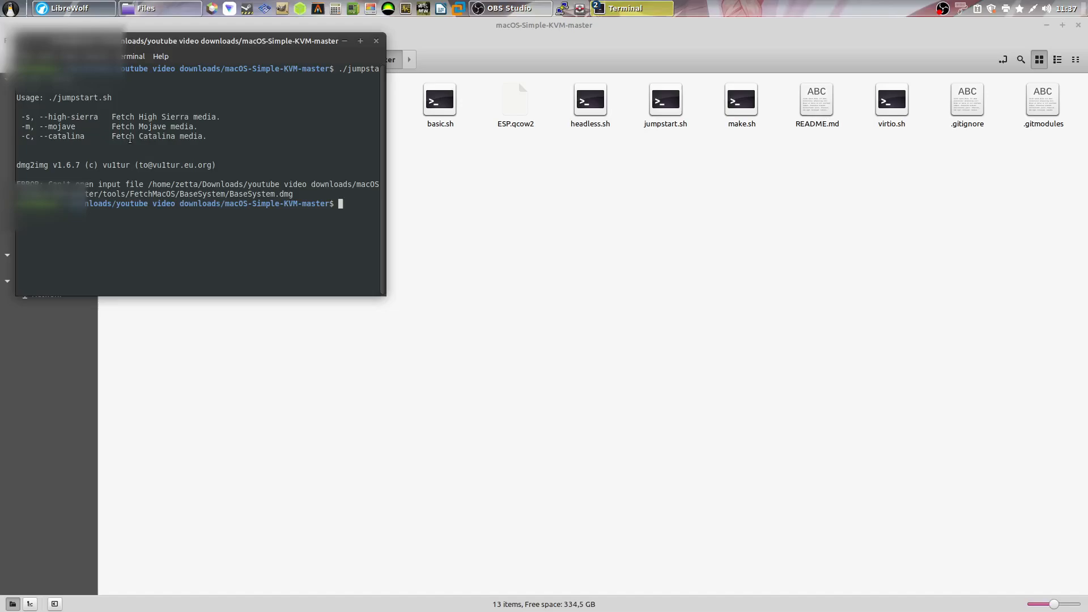
mouse_move(548, 196)
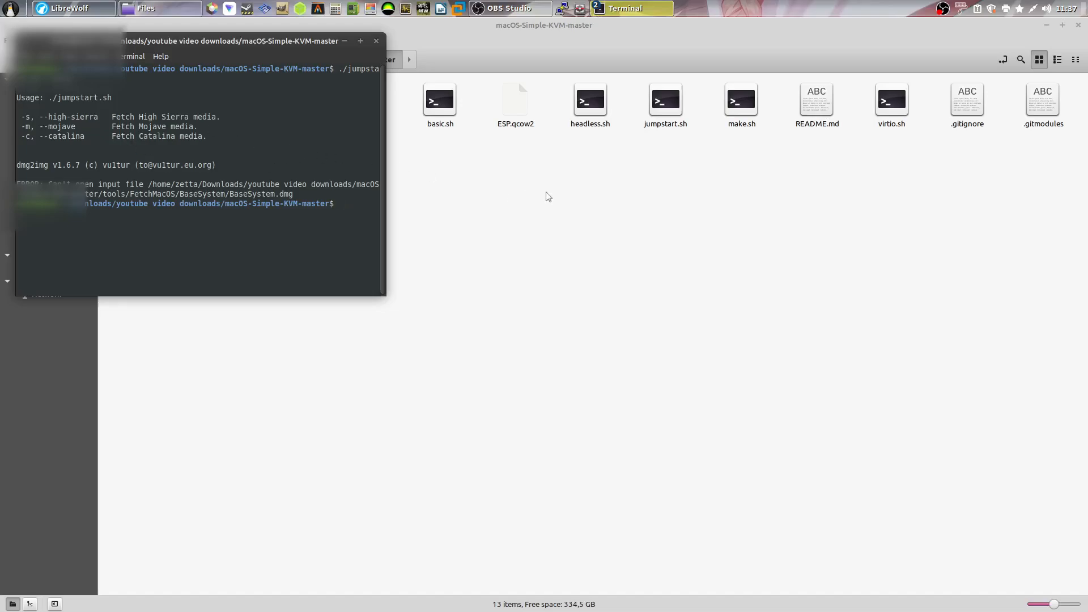
text(./jumpsta)
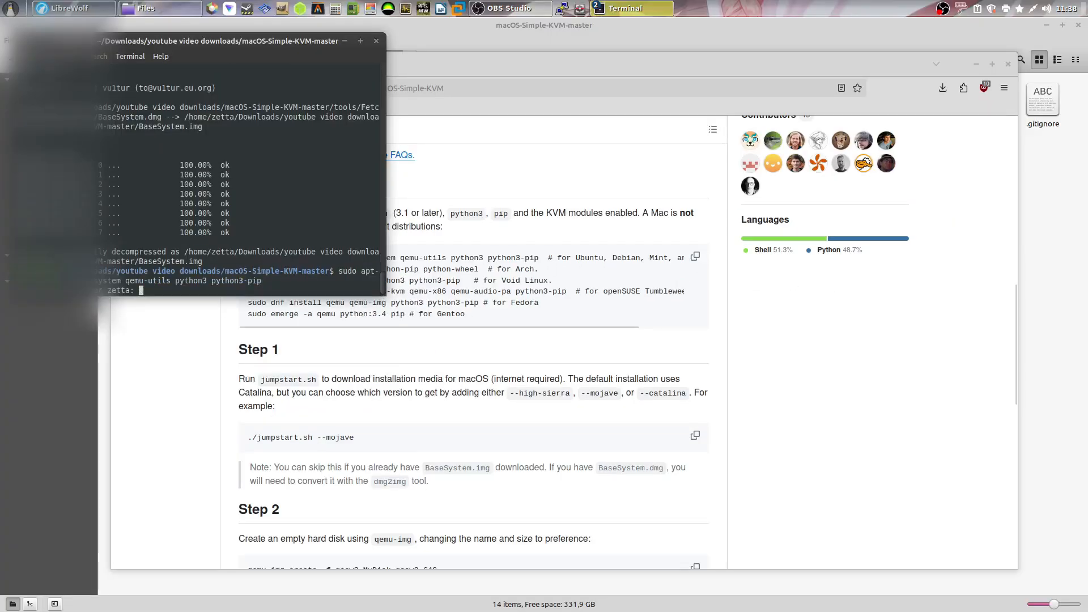
Step: Authenticate the apt install of the QEMU packages and create a 64G MyDisk.qcow2 disk with qemu-img
text(****)
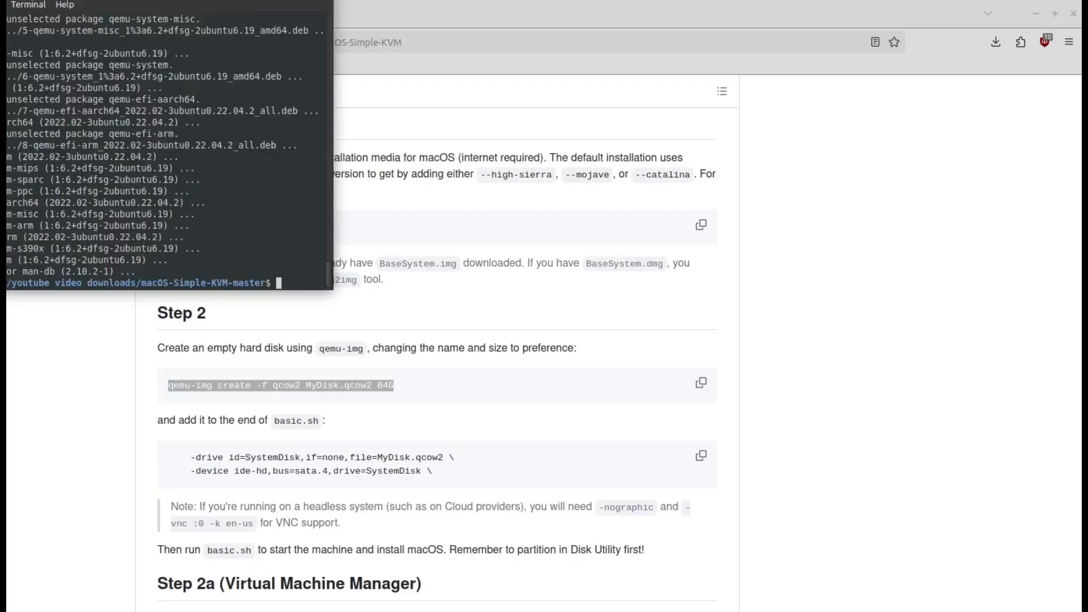
text(qemu-img create -f qcow2 MyDisk.qcow2 64G)
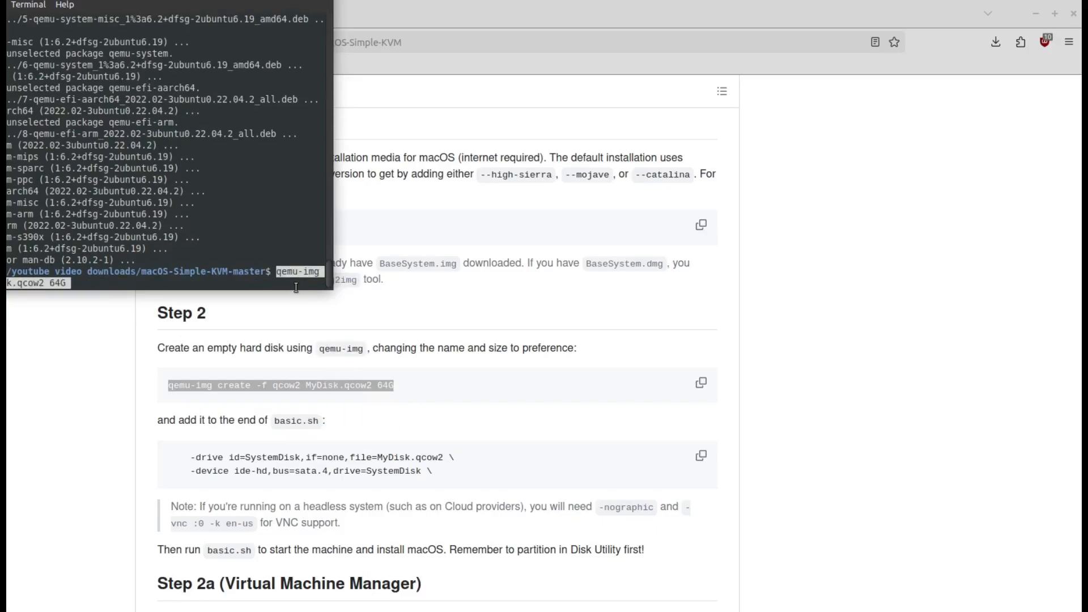
key(Return)
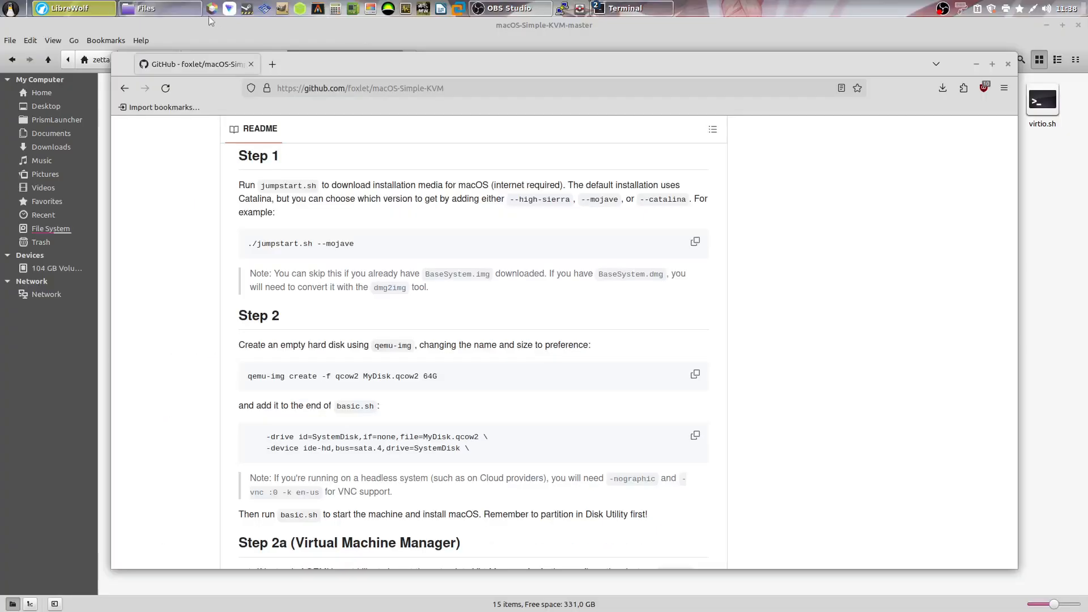
Step: Add the README's SystemDisk drive lines for MyDisk.qcow2 to basic.sh and save it
click(160, 8)
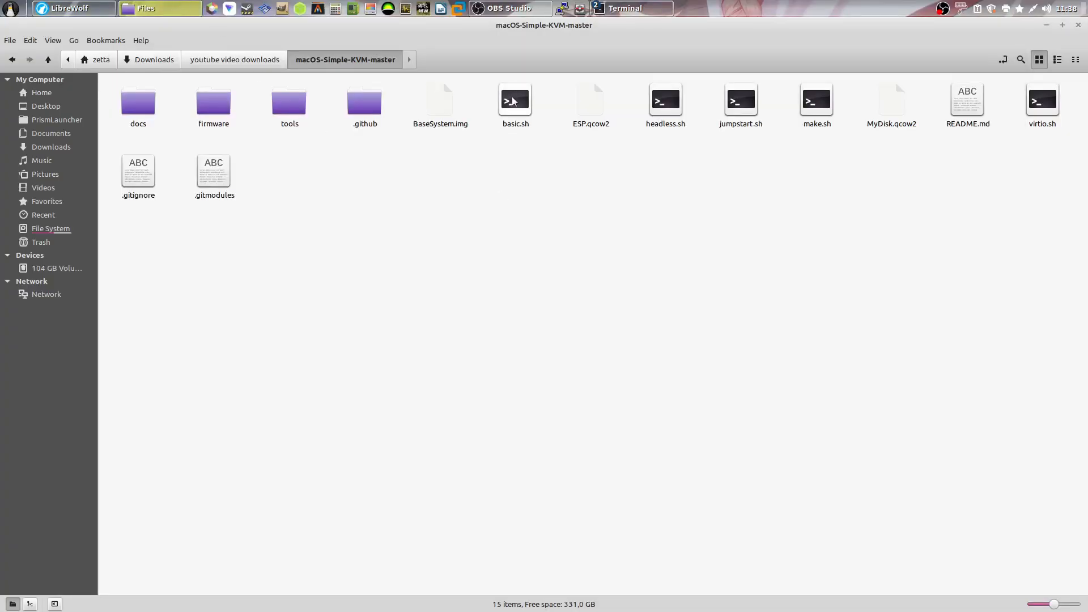
right_click(515, 100)
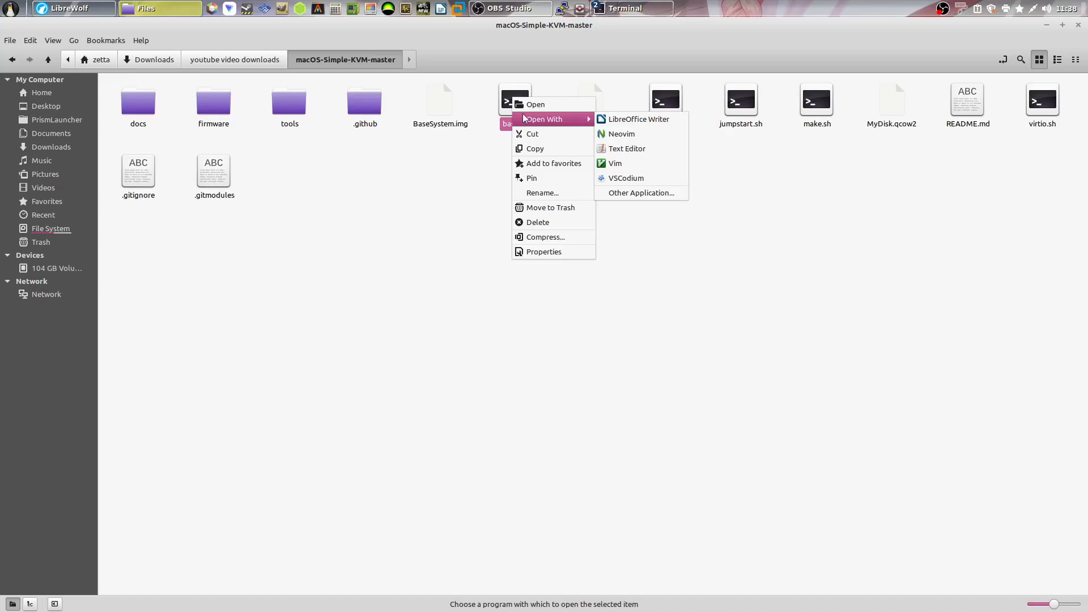
mouse_move(620, 134)
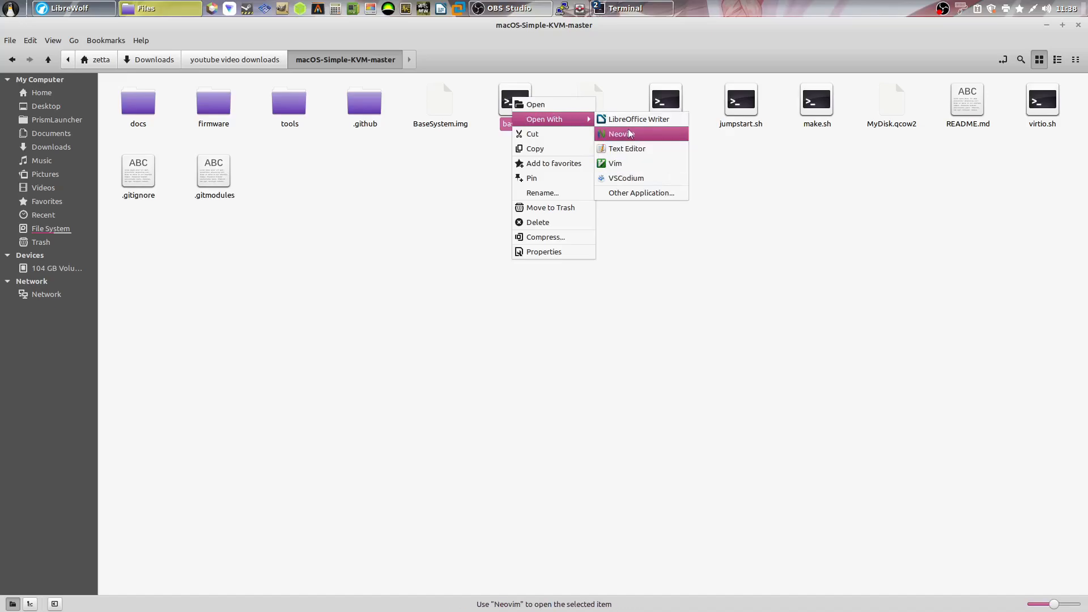
click(625, 147)
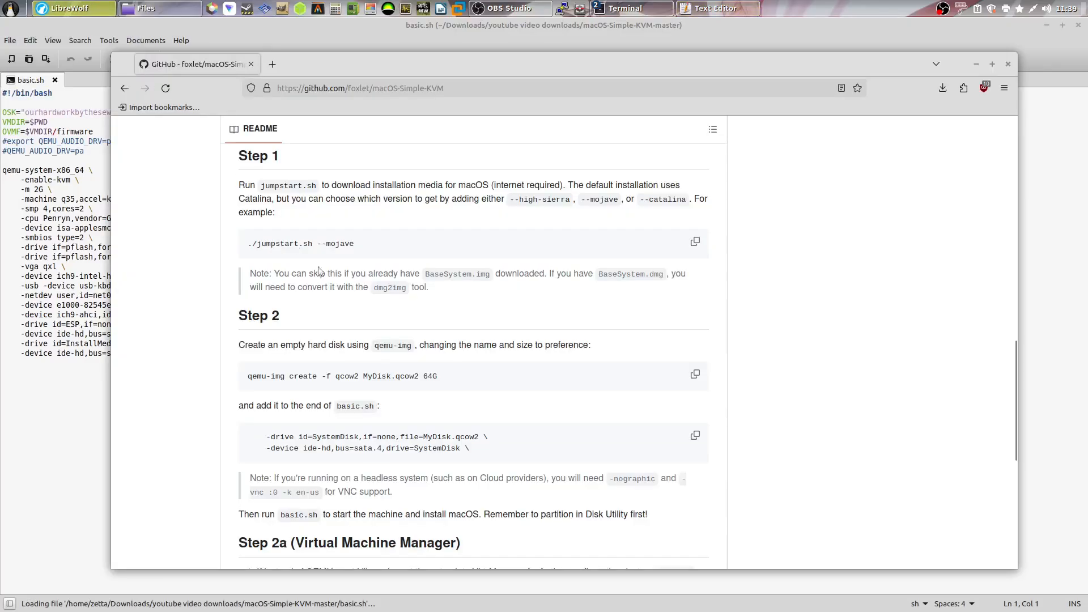
scroll(down, 3)
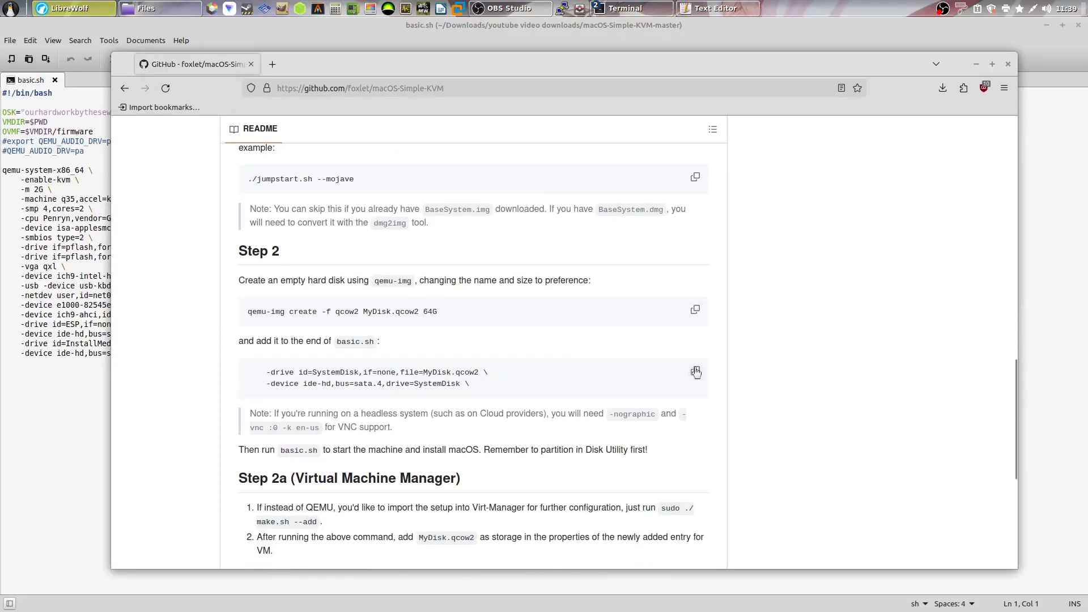
click(695, 372)
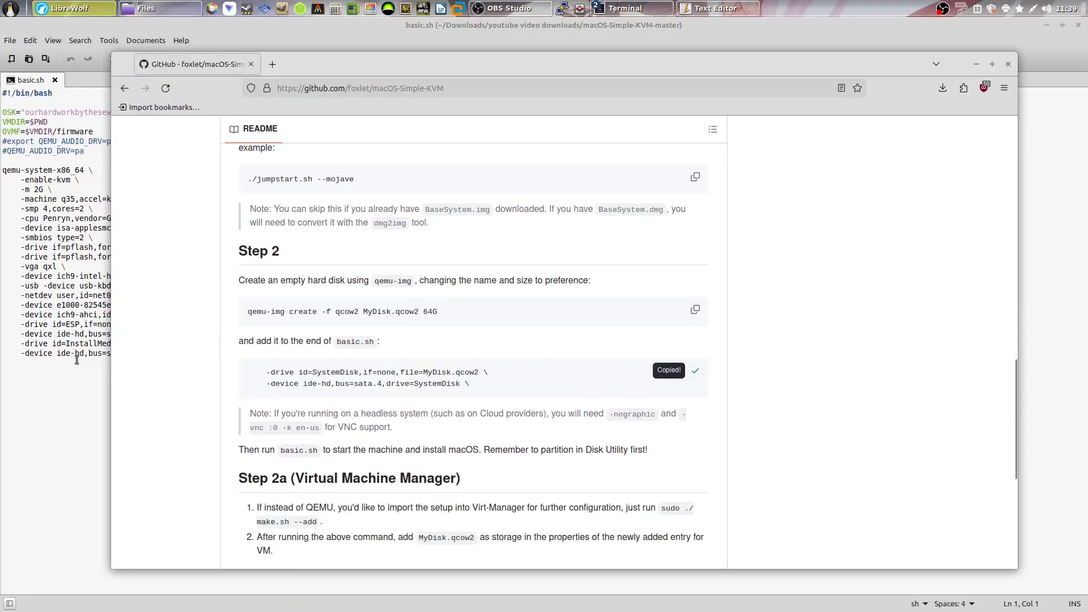
click(715, 8)
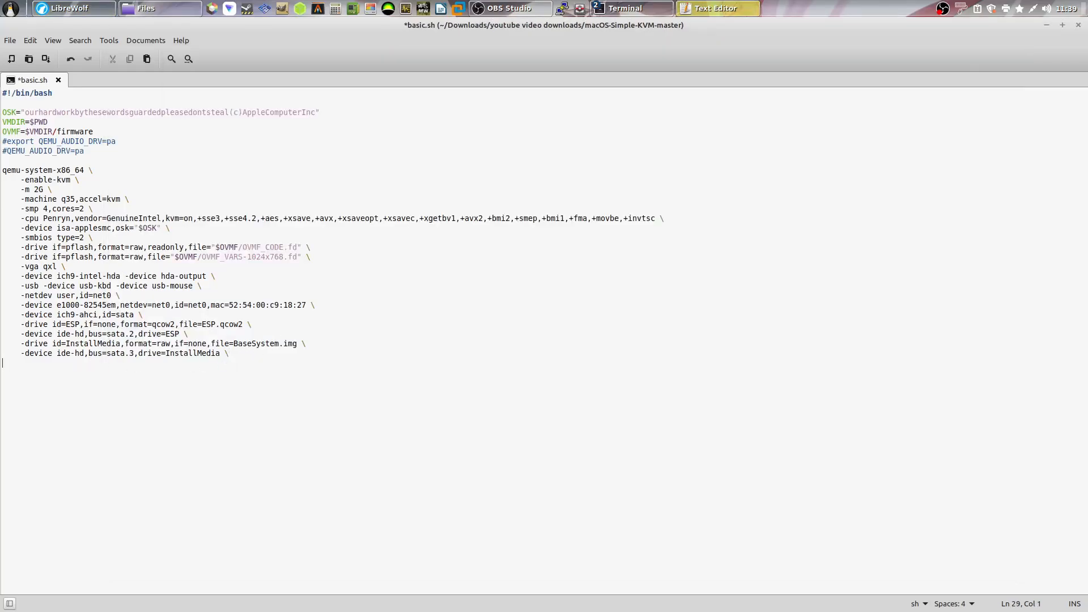
text(-drive id=SystemDisk,if=none,file=MyDisk.qcow2 \)
text(-device ide-hd,bus=sata.4,drive=SystemDisk \)
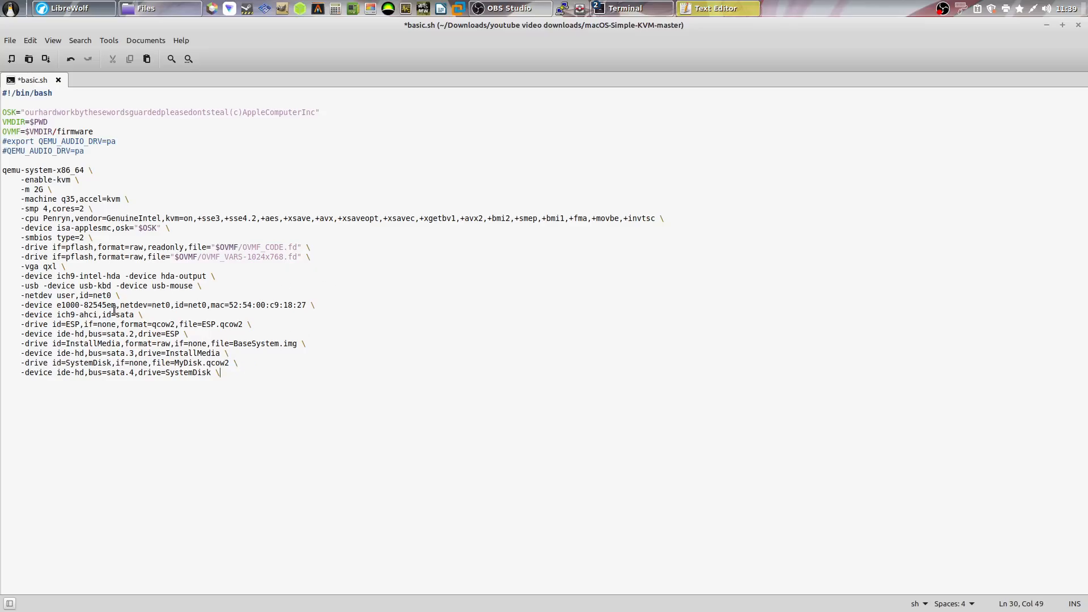
click(11, 40)
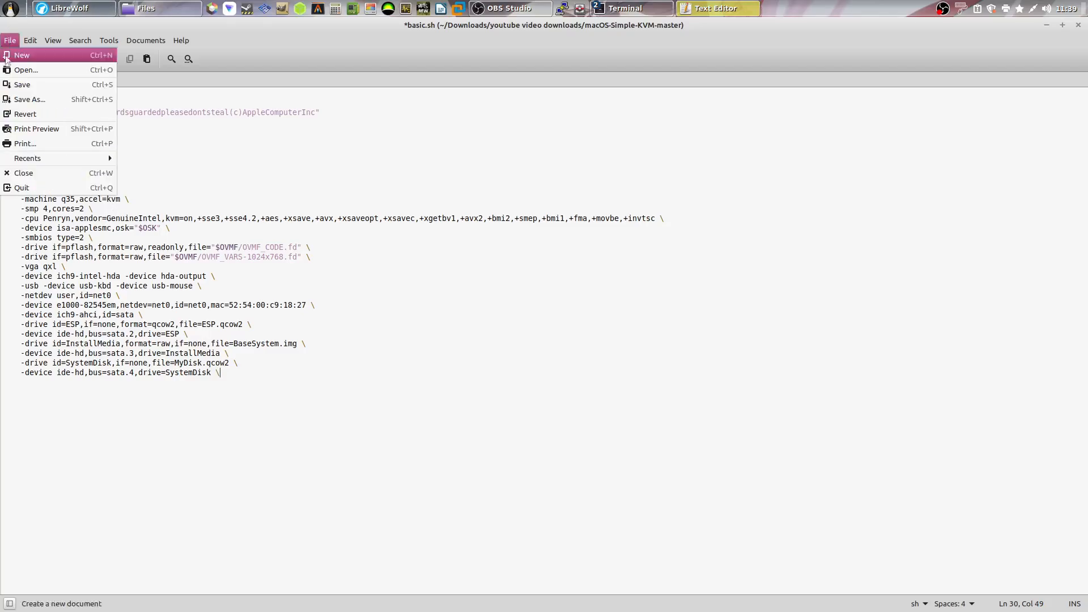
click(22, 84)
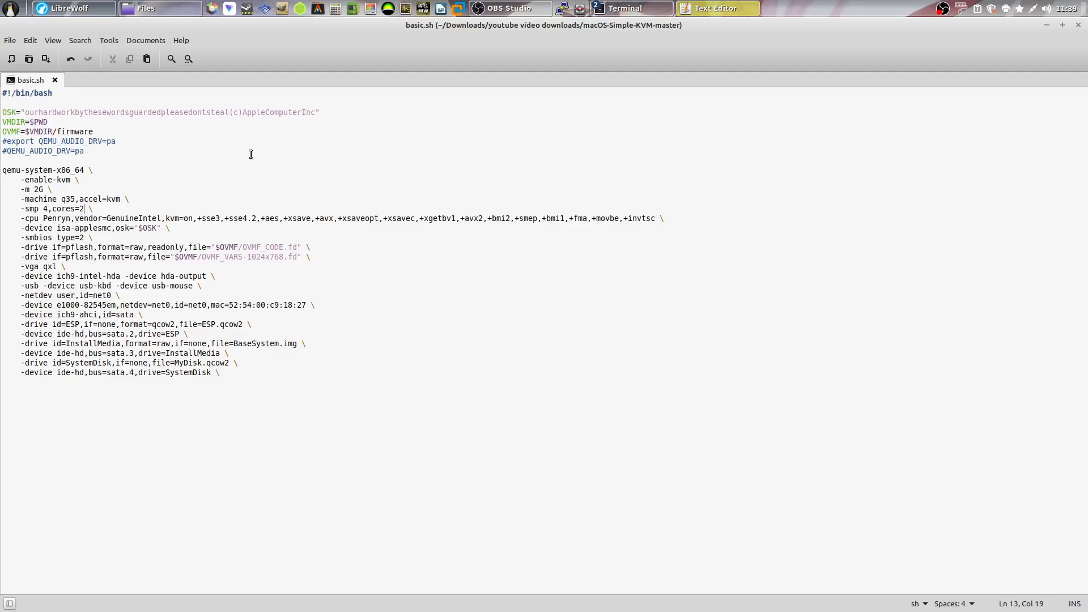
Step: Raise basic.sh to 4 cores and 6G memory and save the script
text(4)
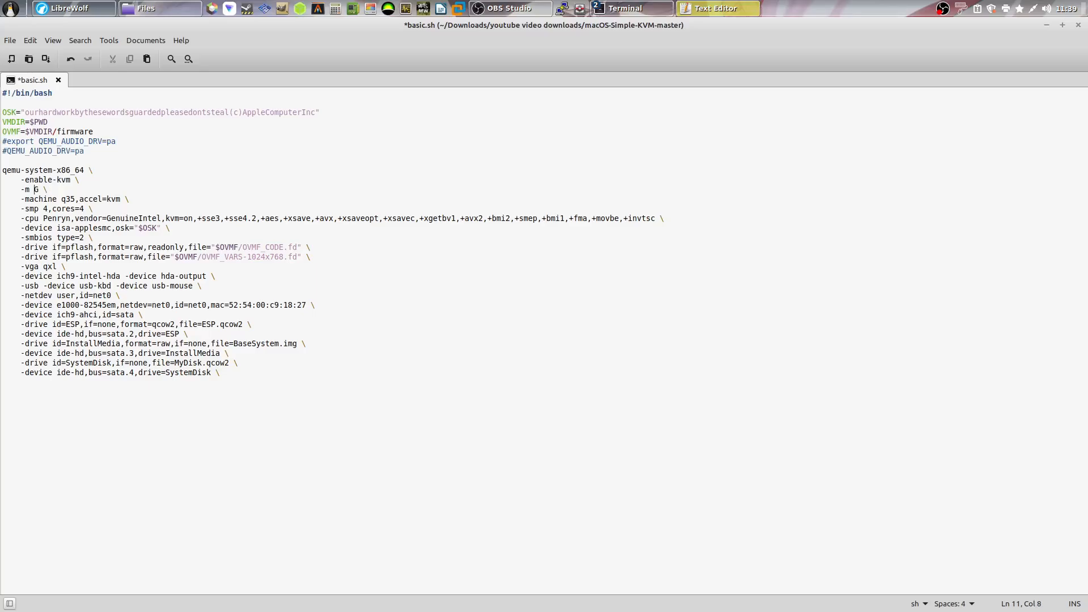
text(6)
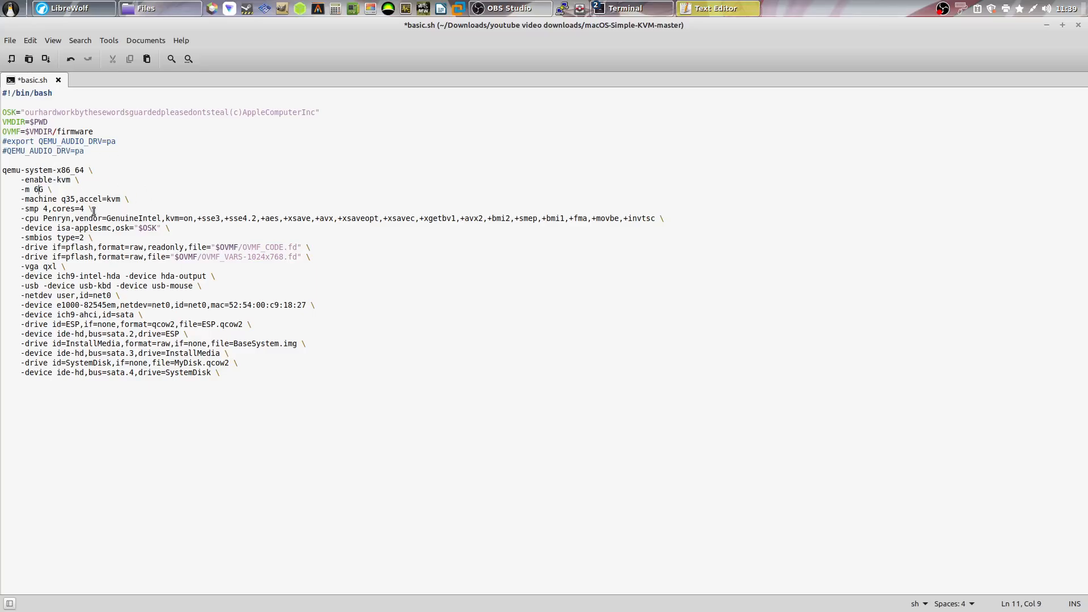
key(ctrl+s)
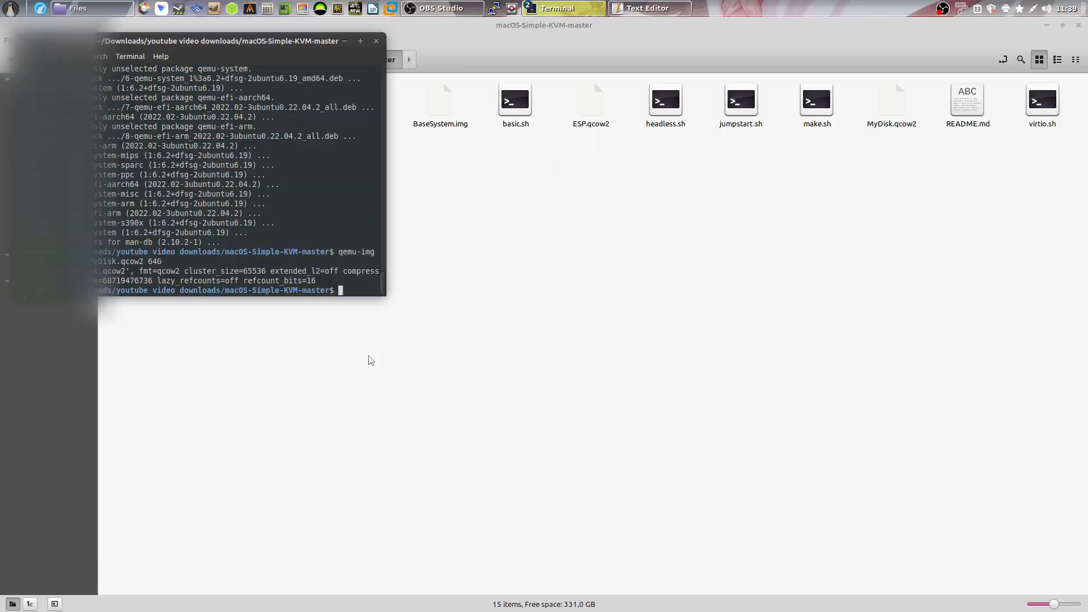
Step: Launch the VM with ./basic.sh and position the QEMU window while it boots to macOS Utilities
text(./)
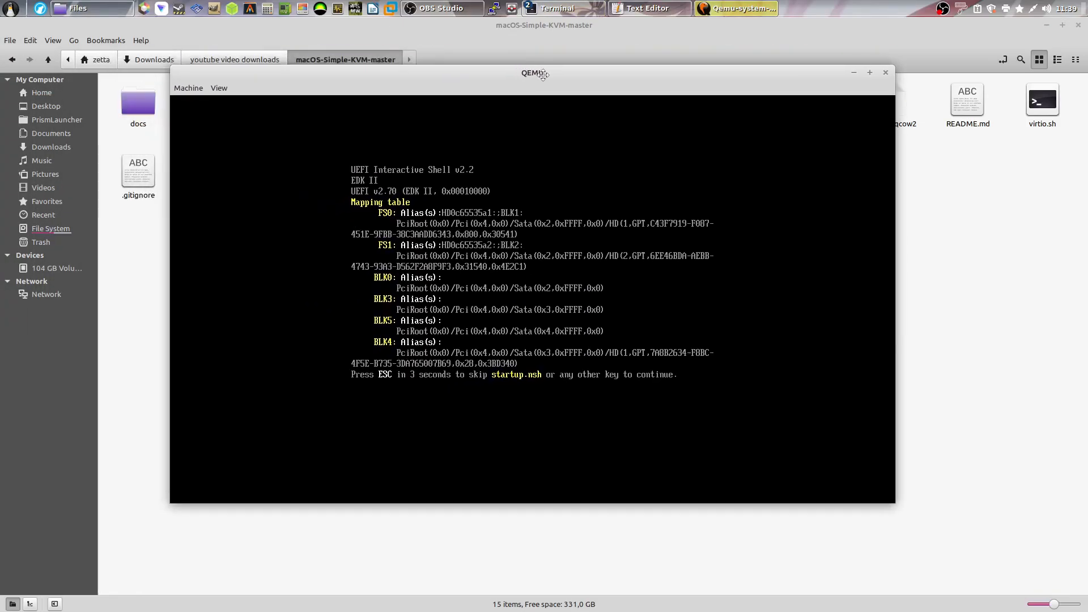
drag(533, 73, 559, 98)
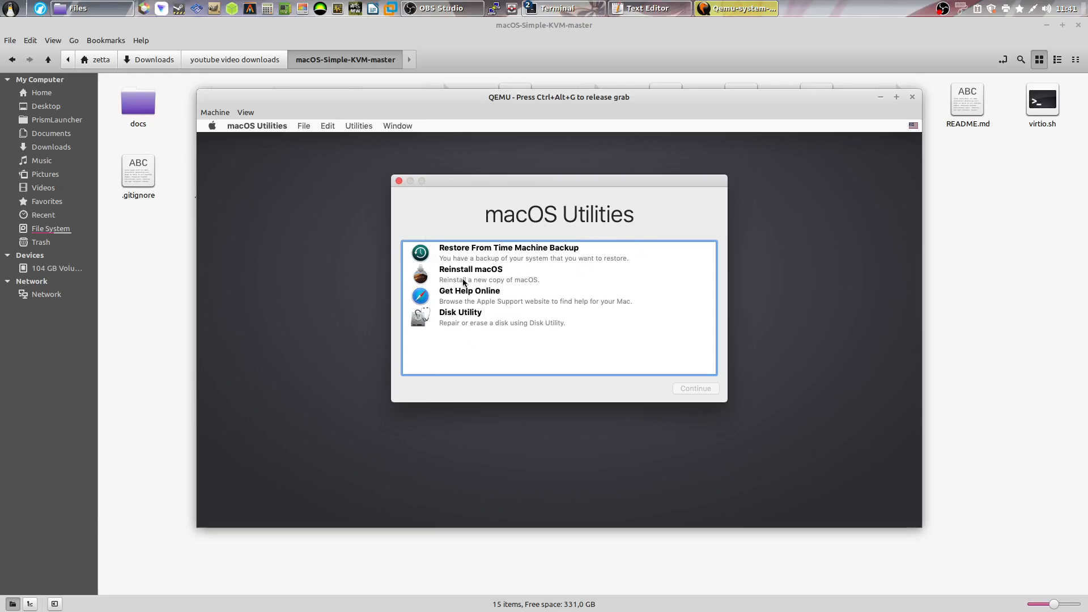
Step: Launch Disk Utility, look over the Base System disk, and select the uninitialized 68.72 GB QEMU HARDDISK
click(460, 317)
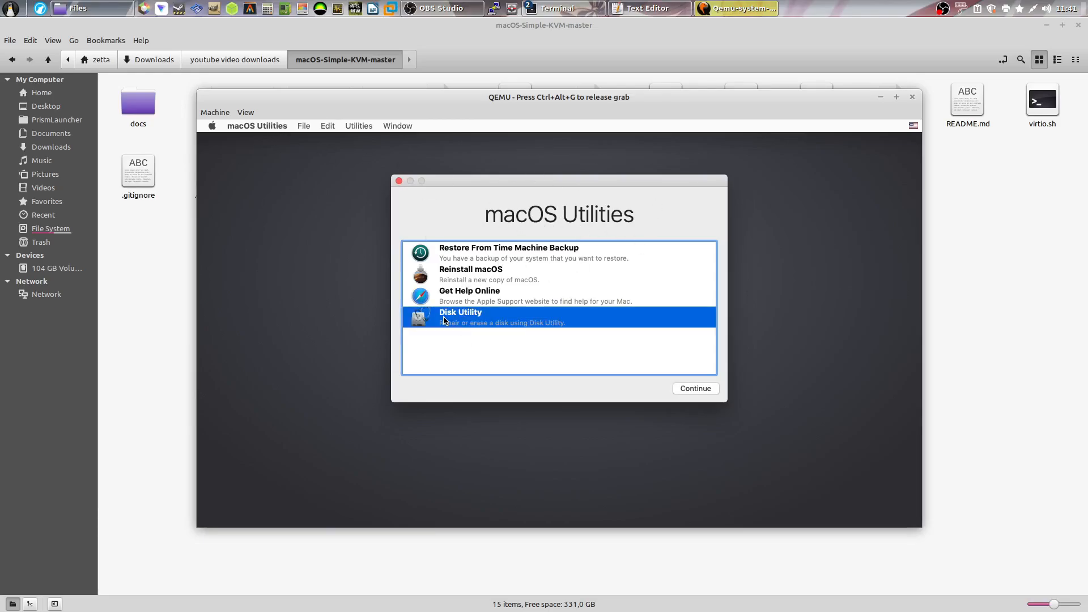
click(695, 387)
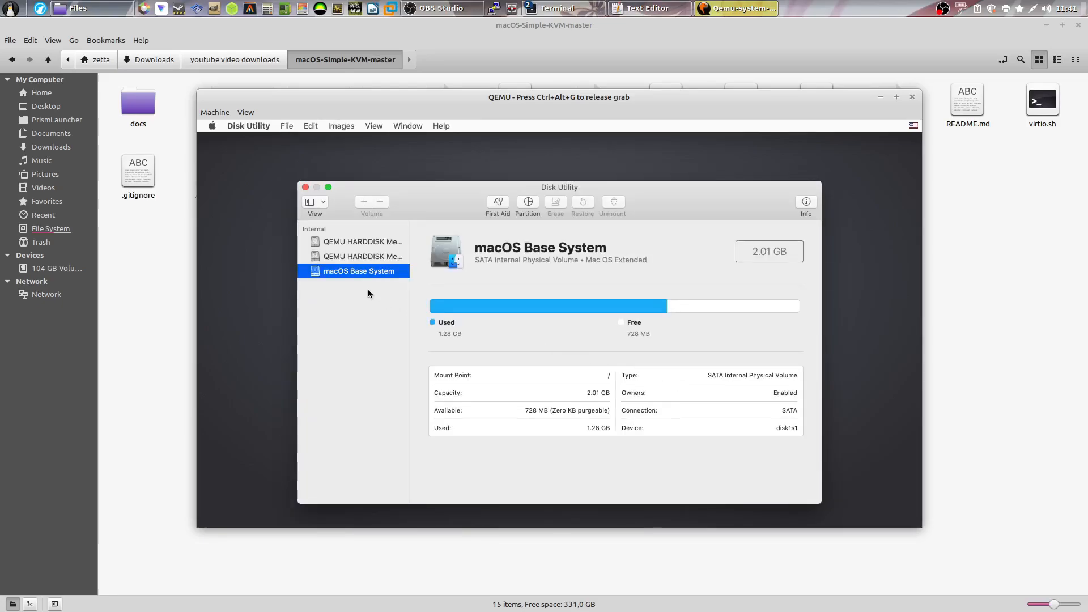
click(359, 256)
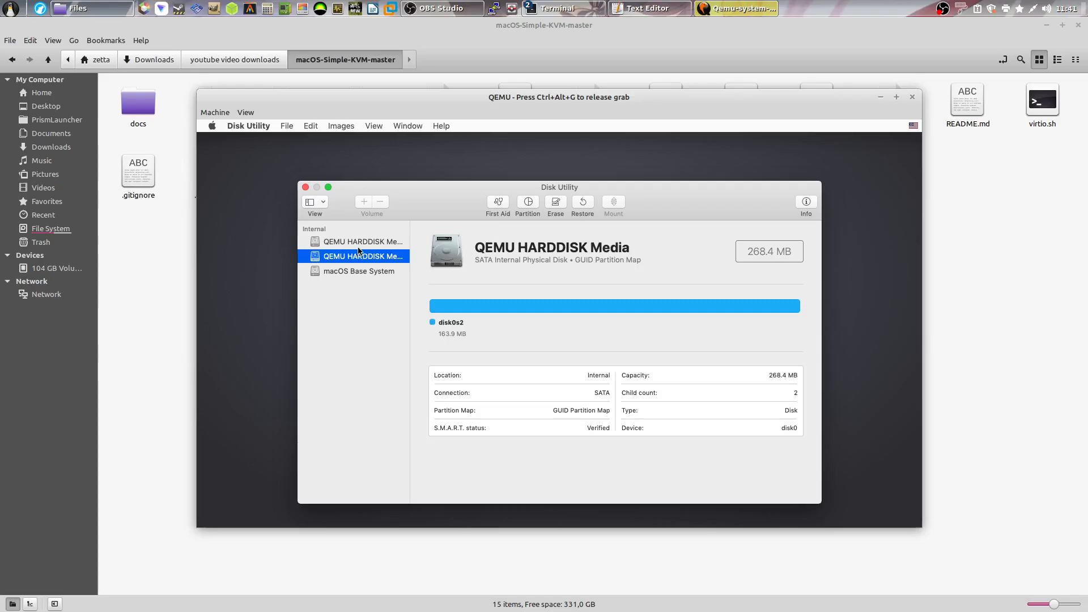
click(356, 271)
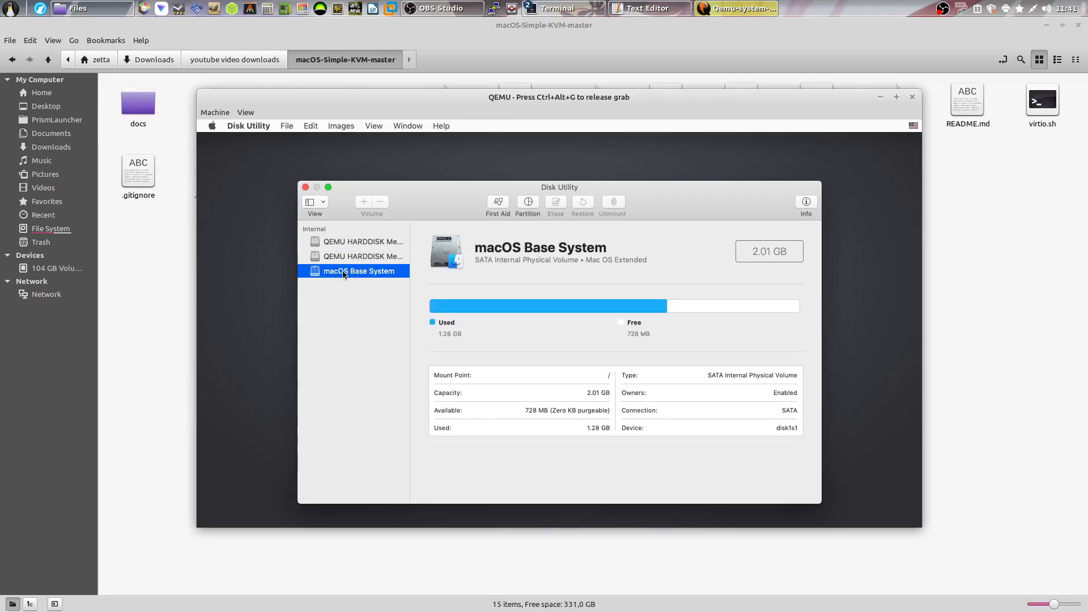
click(361, 256)
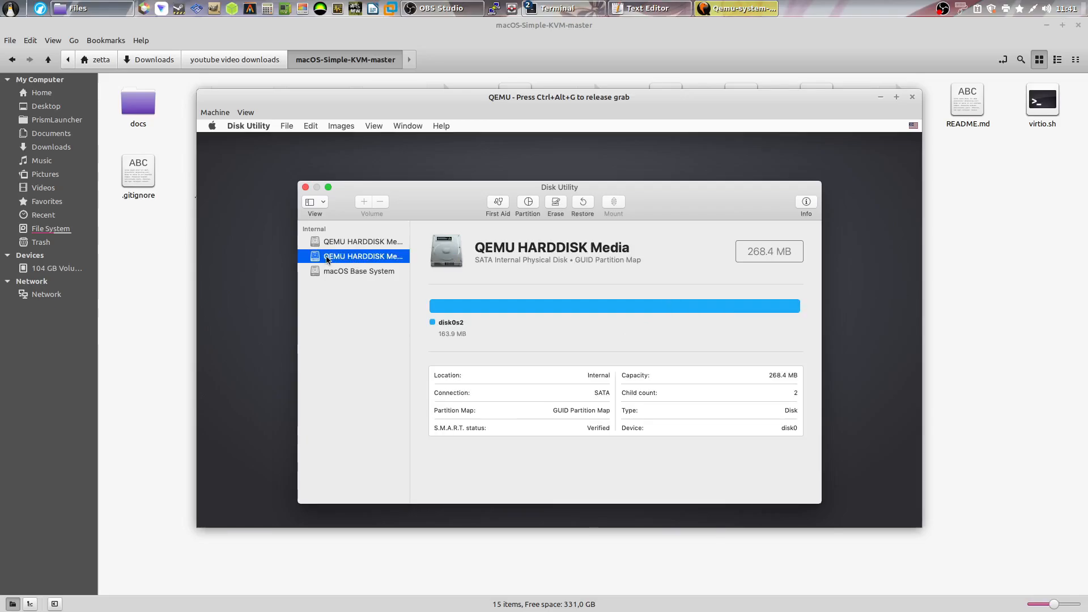
mouse_move(435, 323)
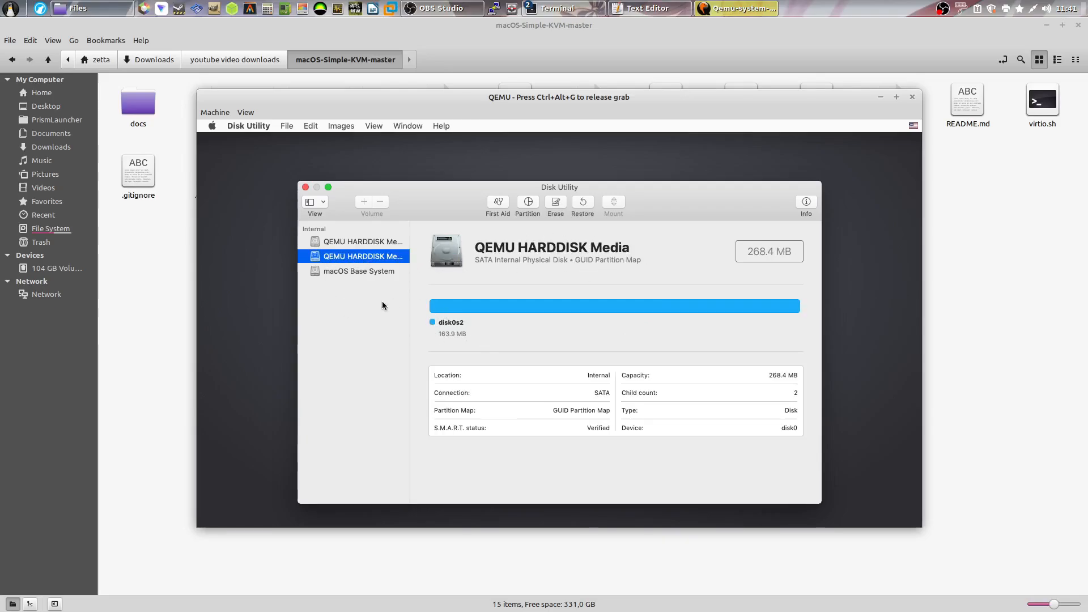
click(362, 240)
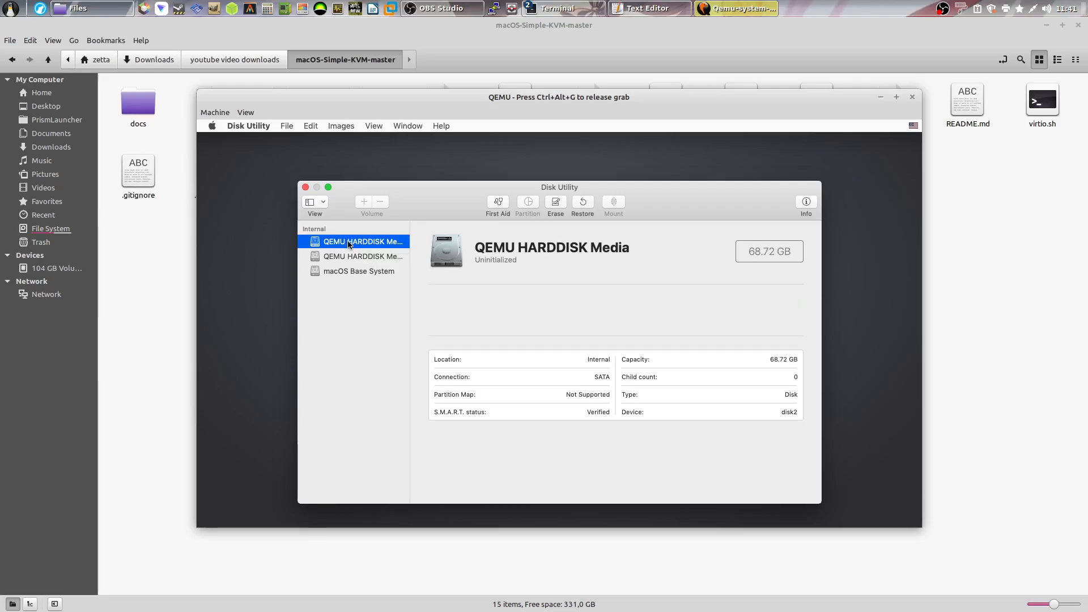
mouse_move(641, 276)
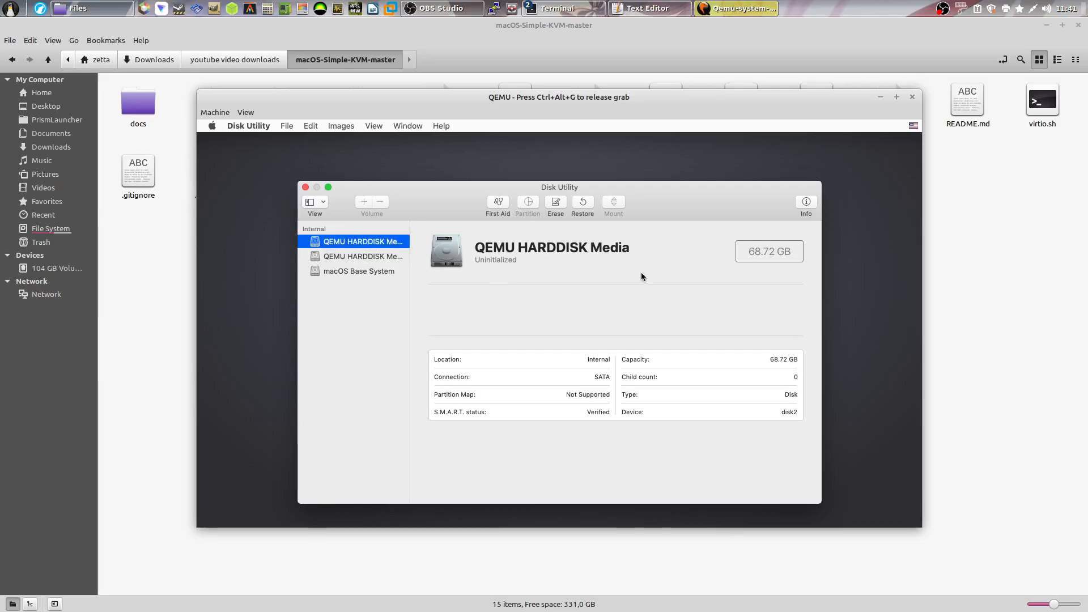
Step: Erase the 68.72 GB disk as a Mac OS Extended (Journaled) volume named MacOSMojave and check it
click(555, 202)
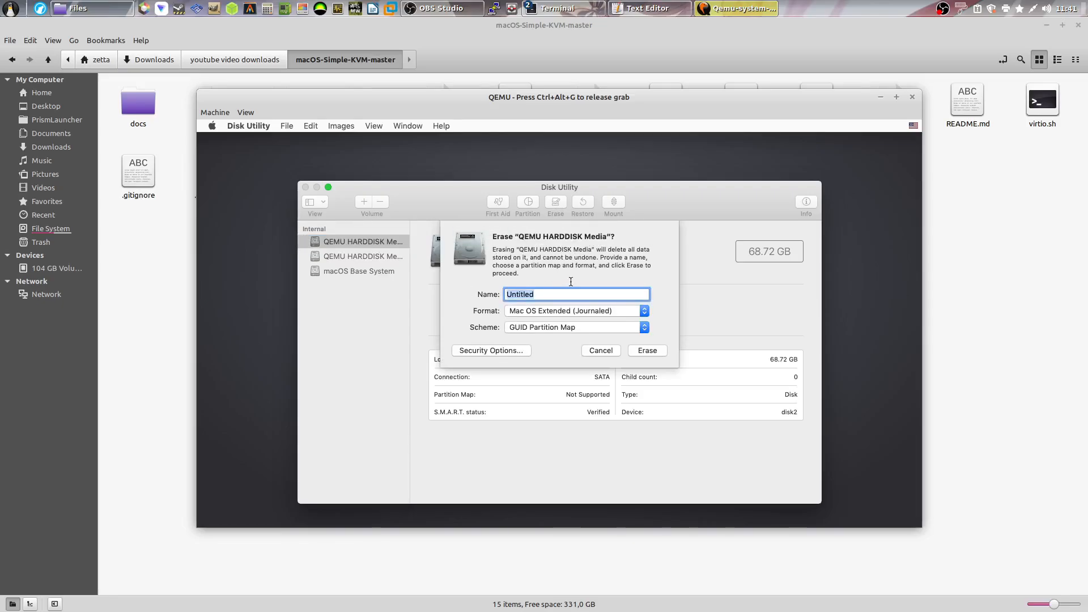
text(MacOS)
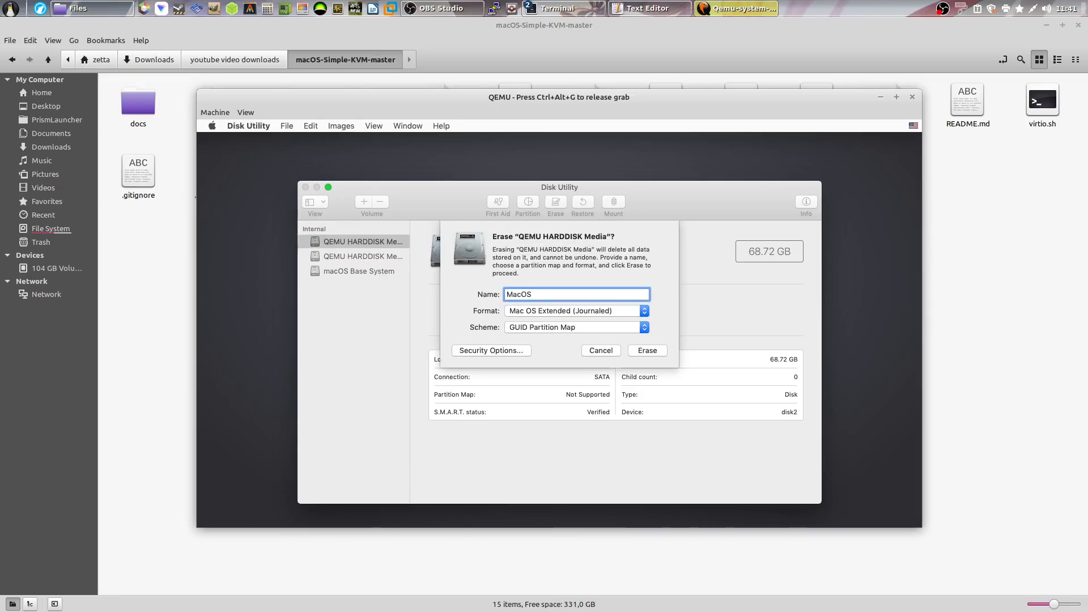
text(Mojave)
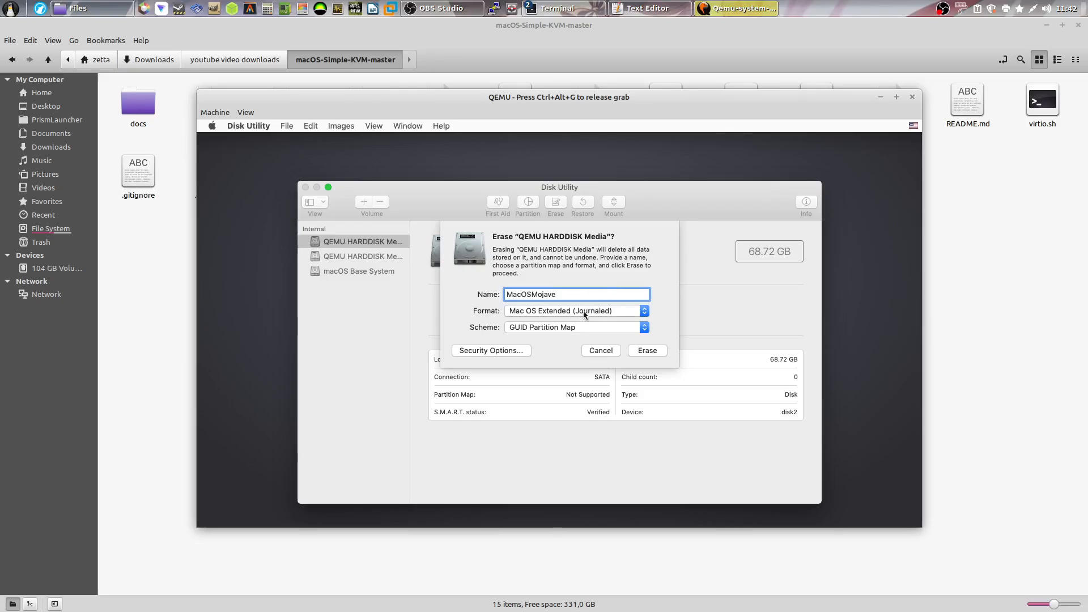
click(600, 350)
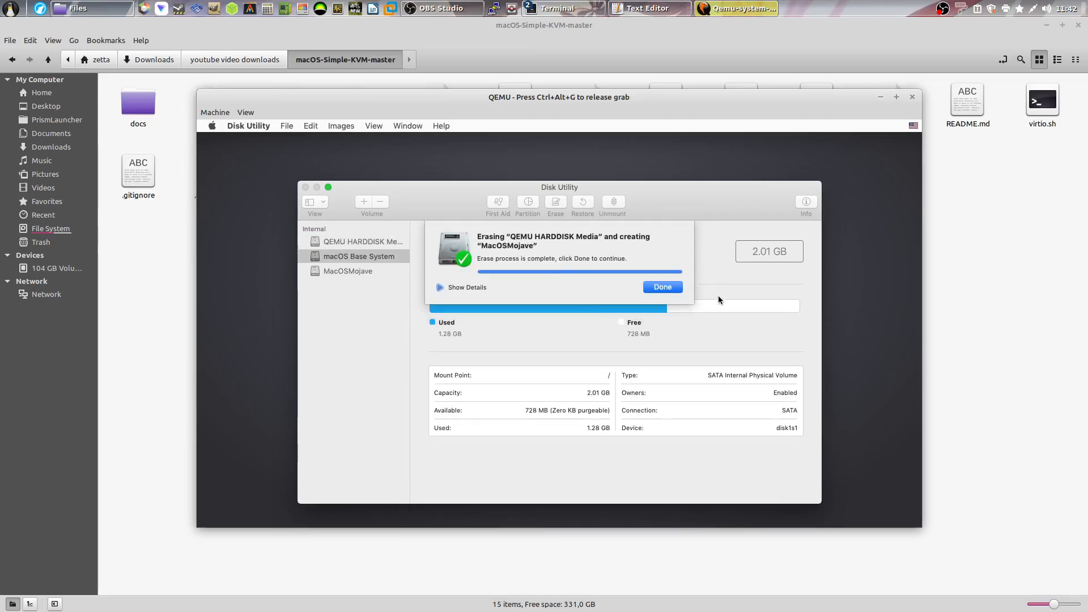
click(661, 287)
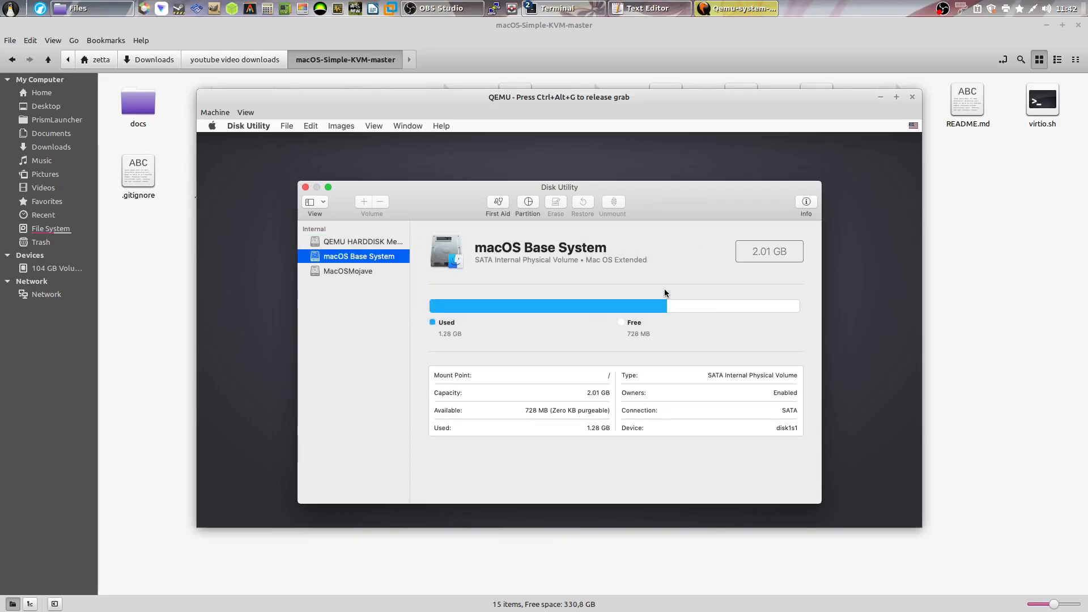
click(348, 271)
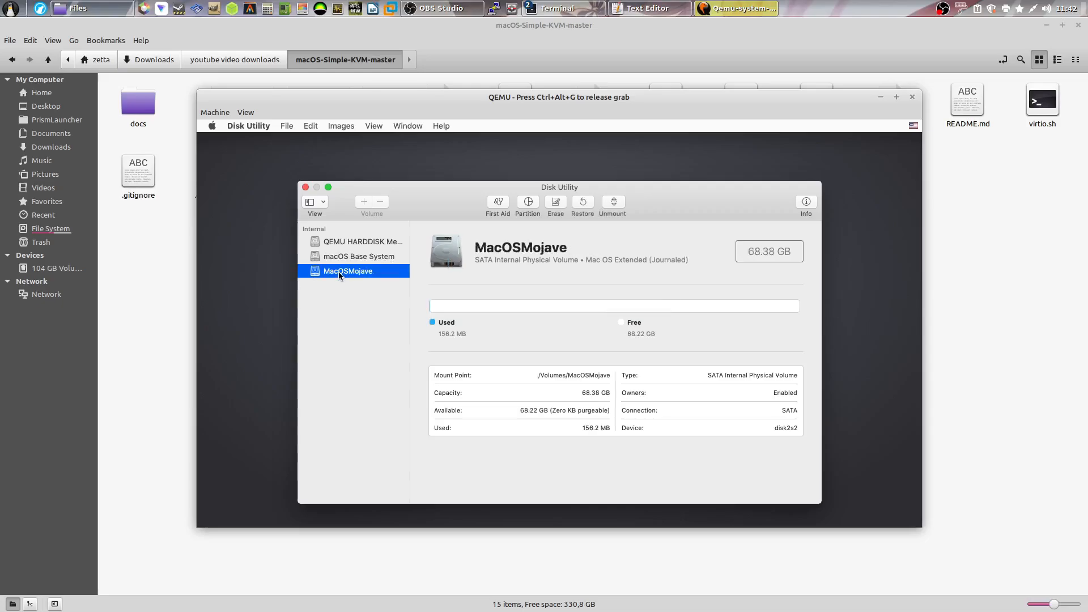
mouse_move(340, 209)
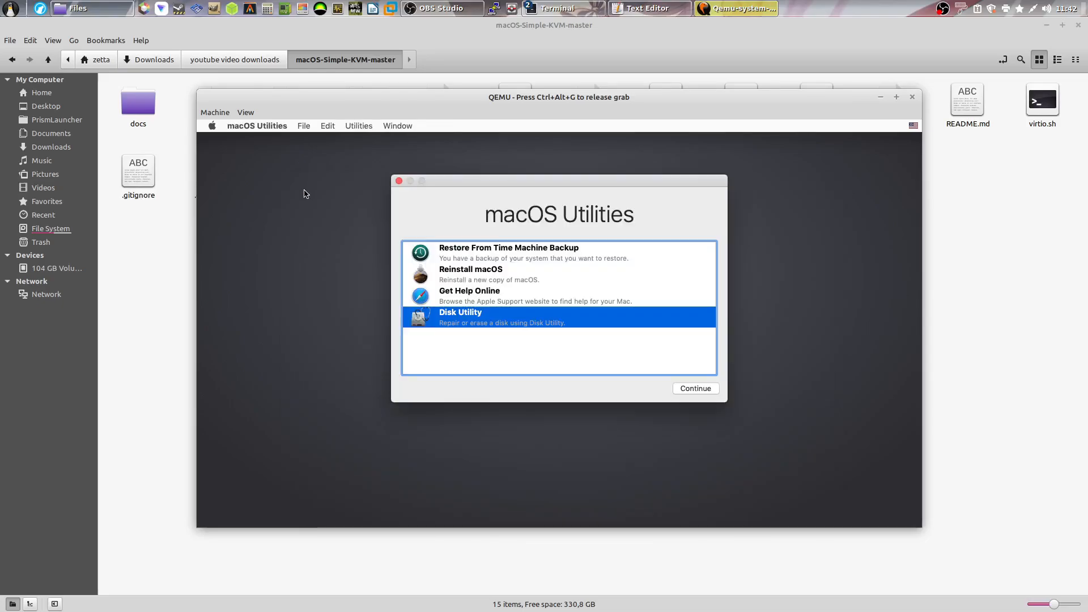
Step: Choose Reinstall macOS and proceed into the Install macOS Mojave setup
click(486, 273)
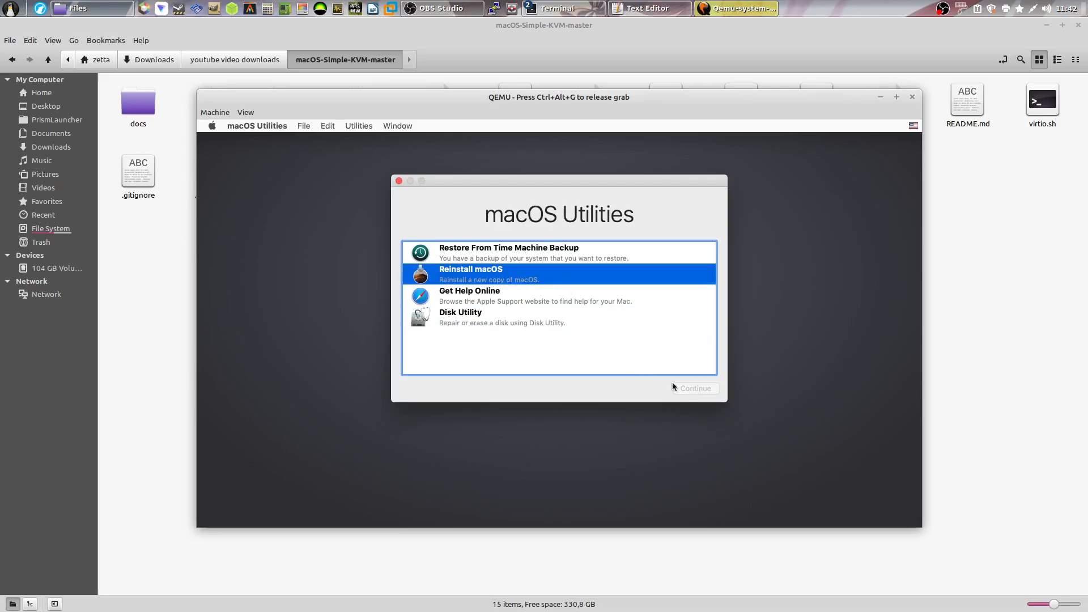
click(694, 387)
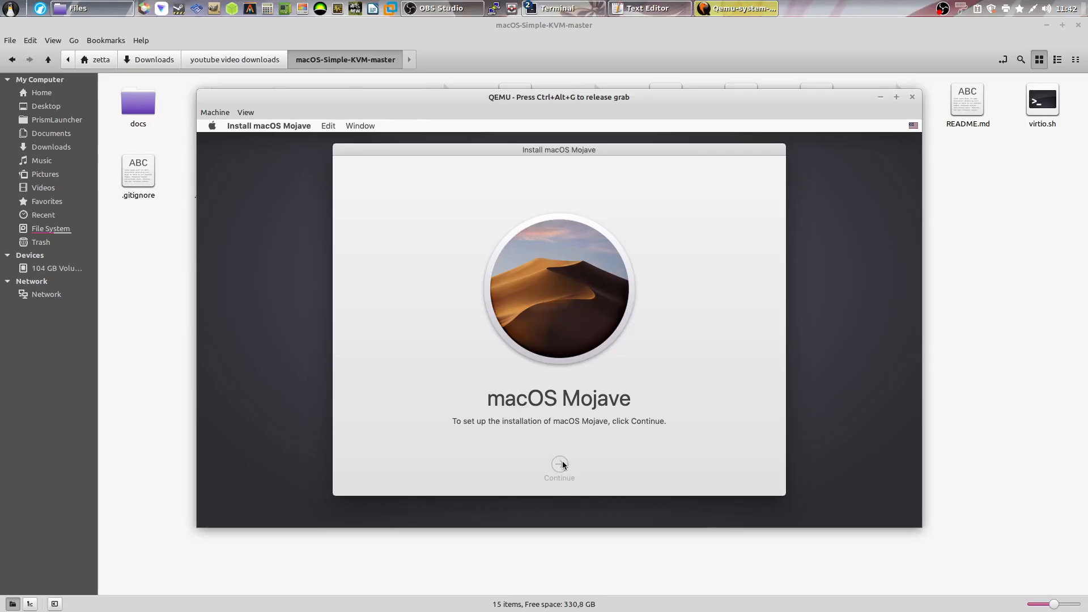
mouse_move(570, 349)
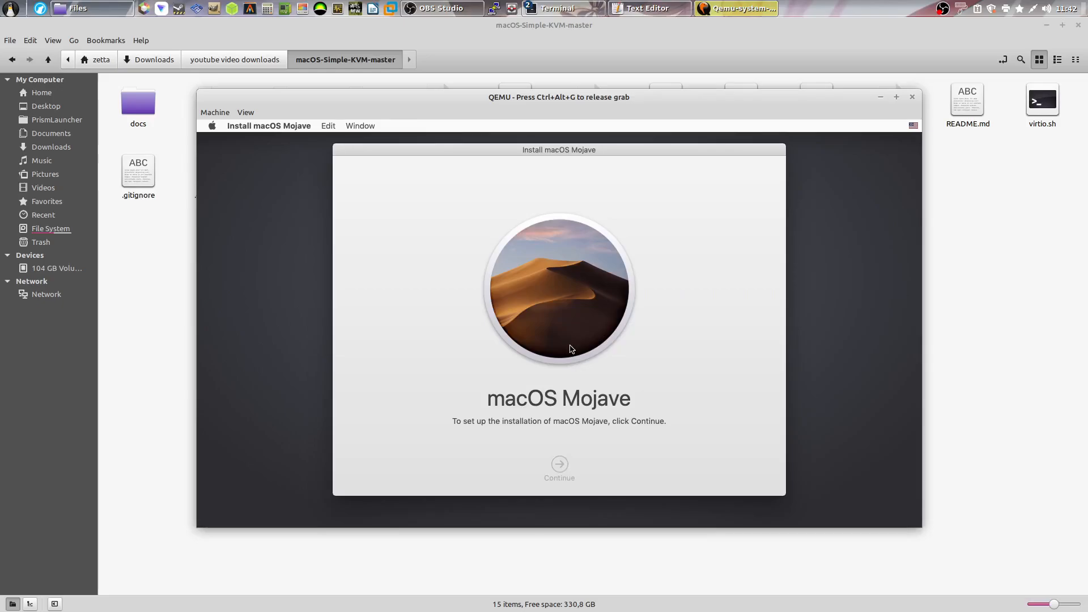
click(558, 468)
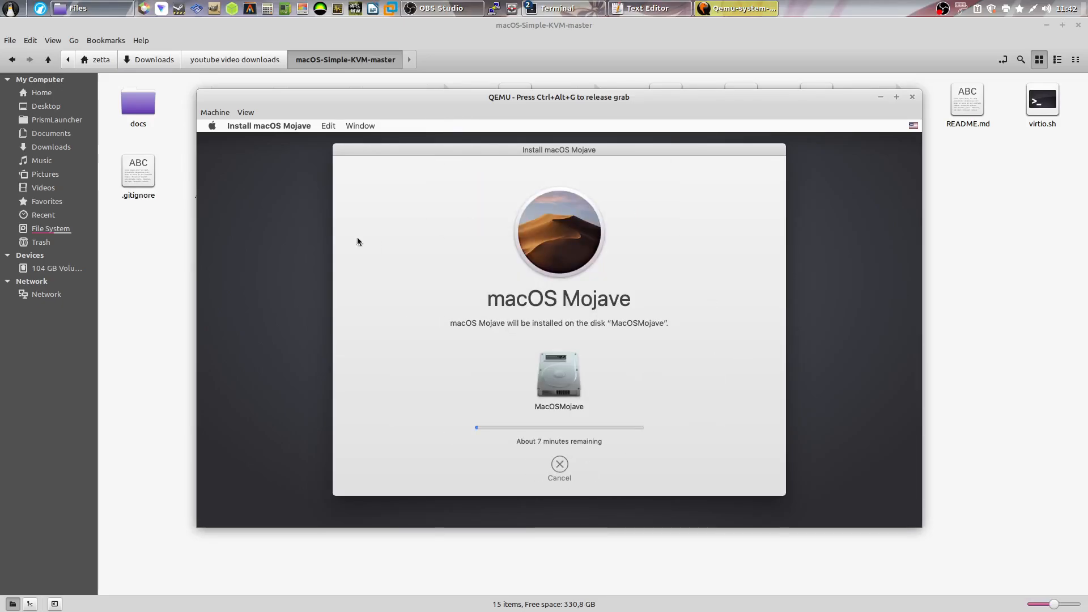
mouse_move(345, 263)
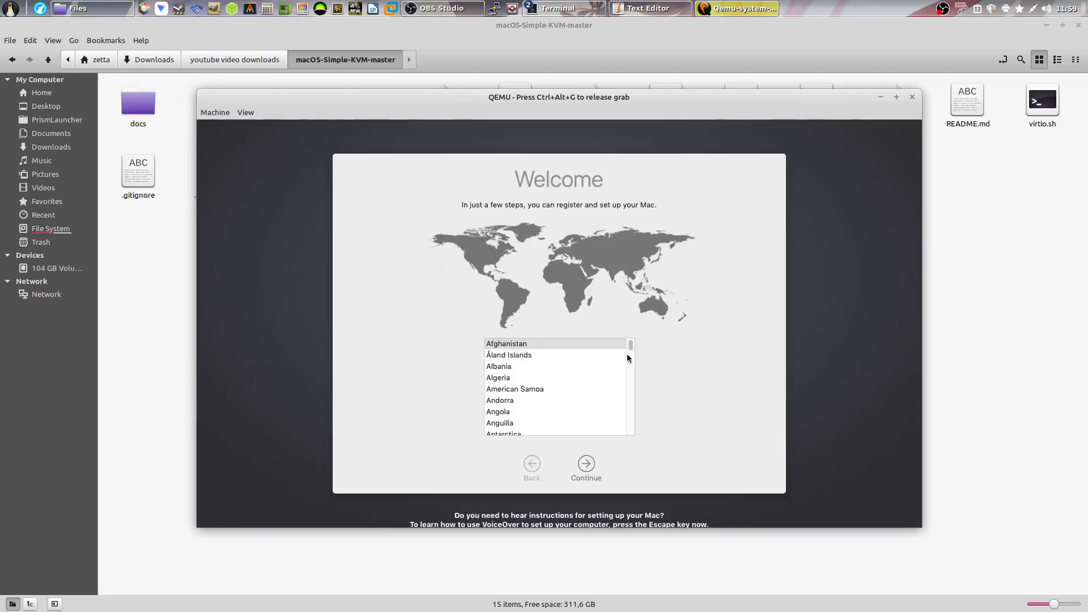
Step: Choose United States as the country and continue past the Data & Privacy notice to Apple ID sign-in
drag(629, 346, 629, 368)
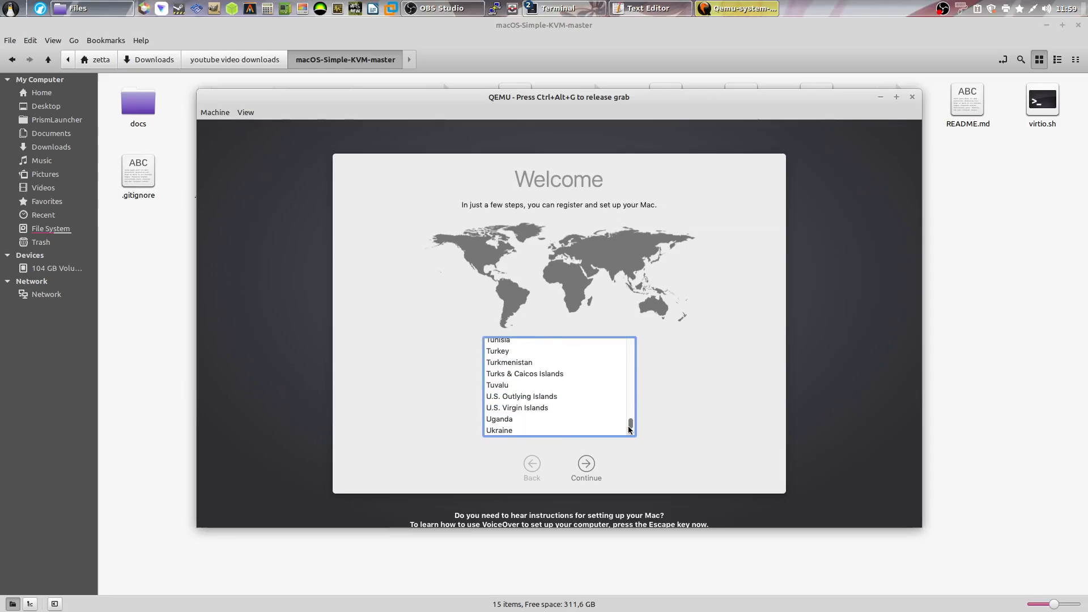
click(509, 393)
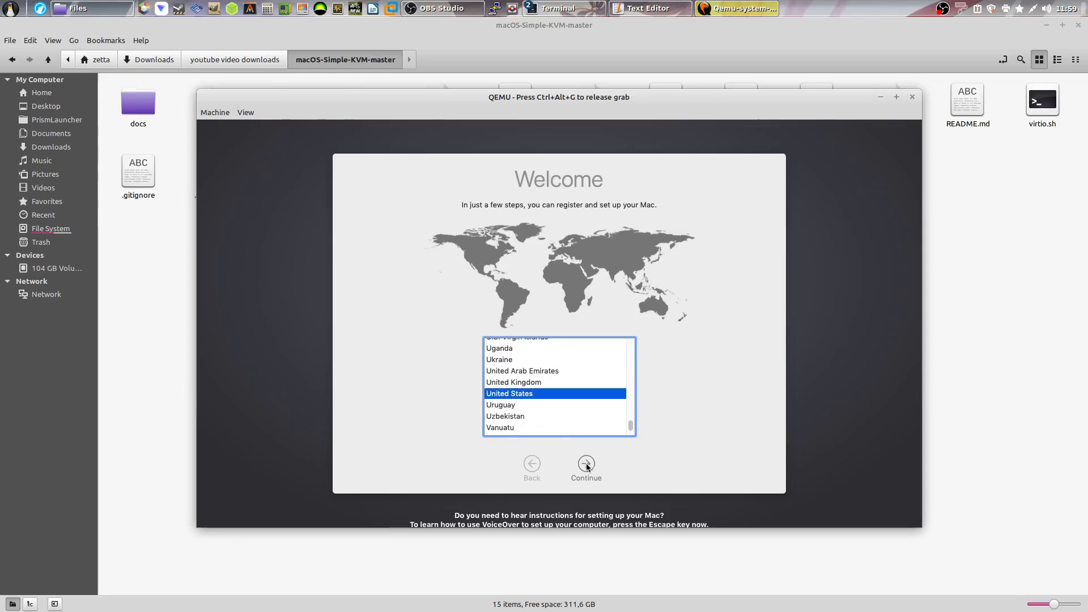
click(584, 464)
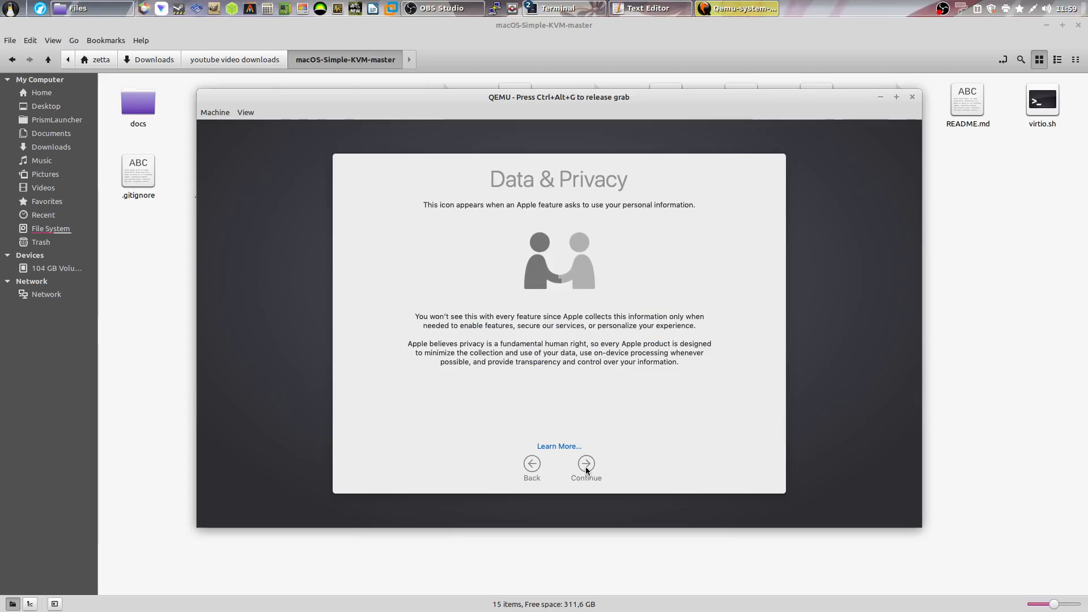
click(586, 463)
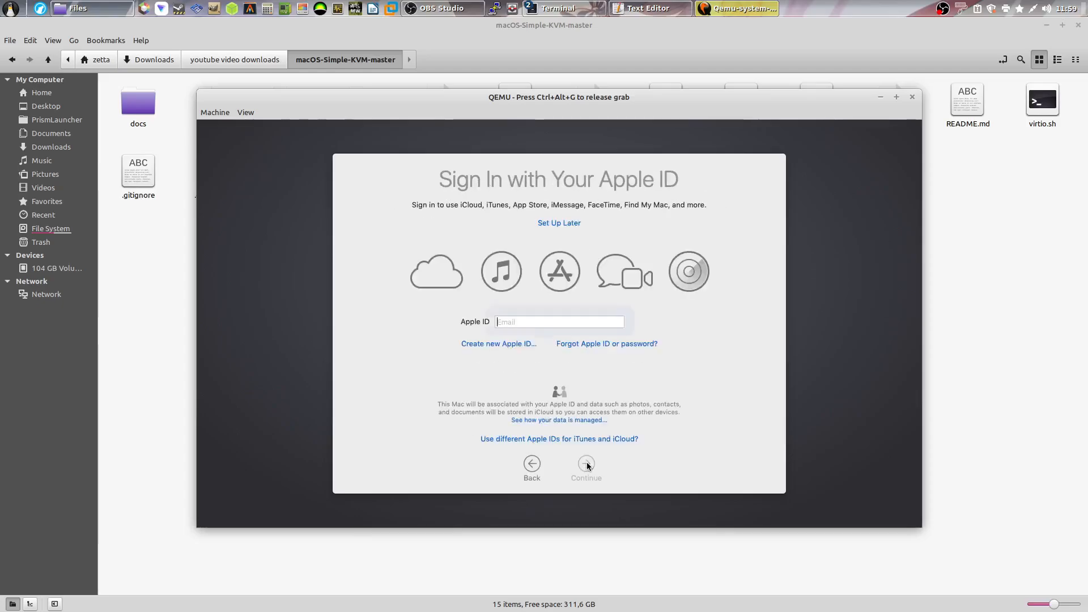
Step: Skip Apple ID sign-in via Set Up Later and confirm Skip, reaching the Terms and Conditions
click(557, 320)
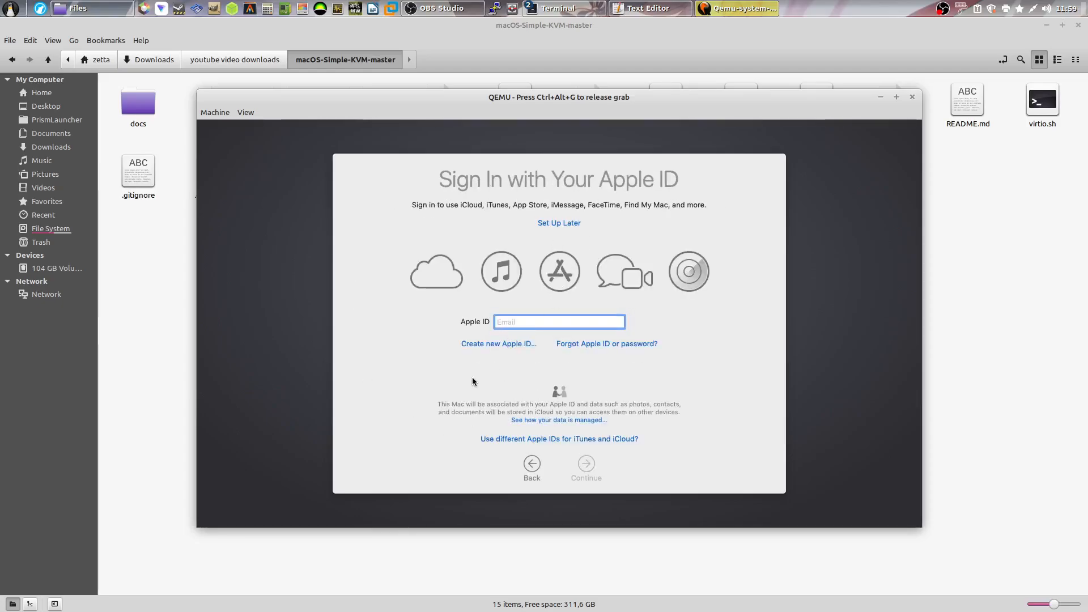
mouse_move(630, 288)
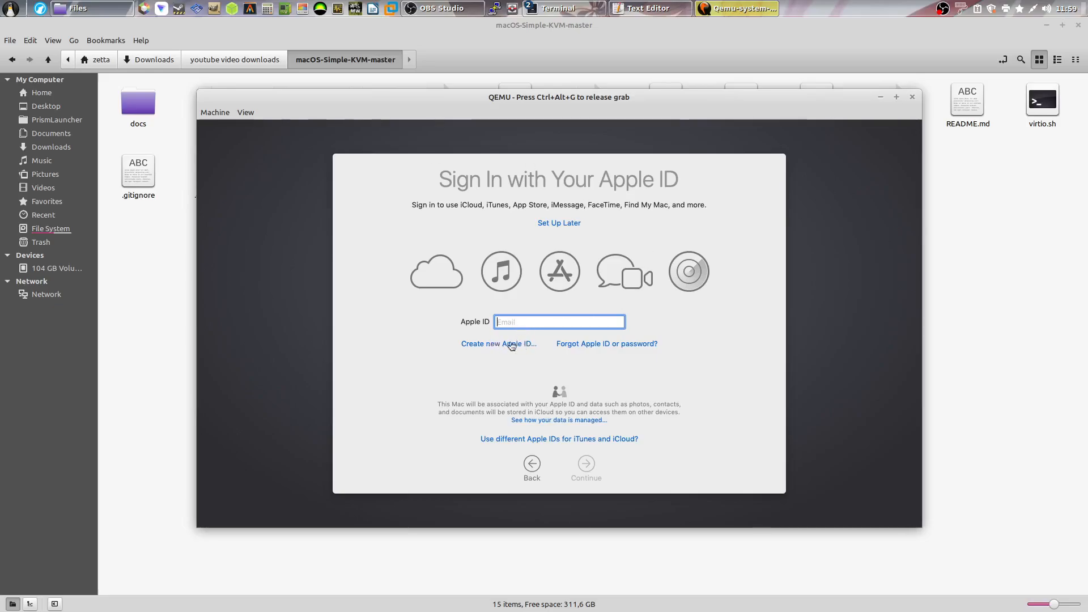
mouse_move(549, 307)
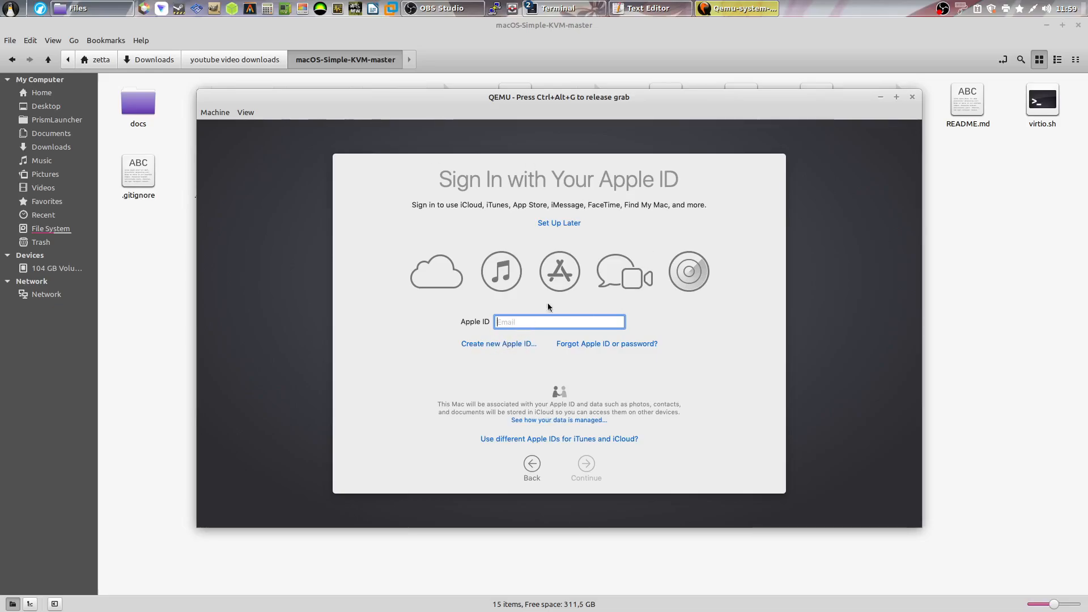
mouse_move(496, 345)
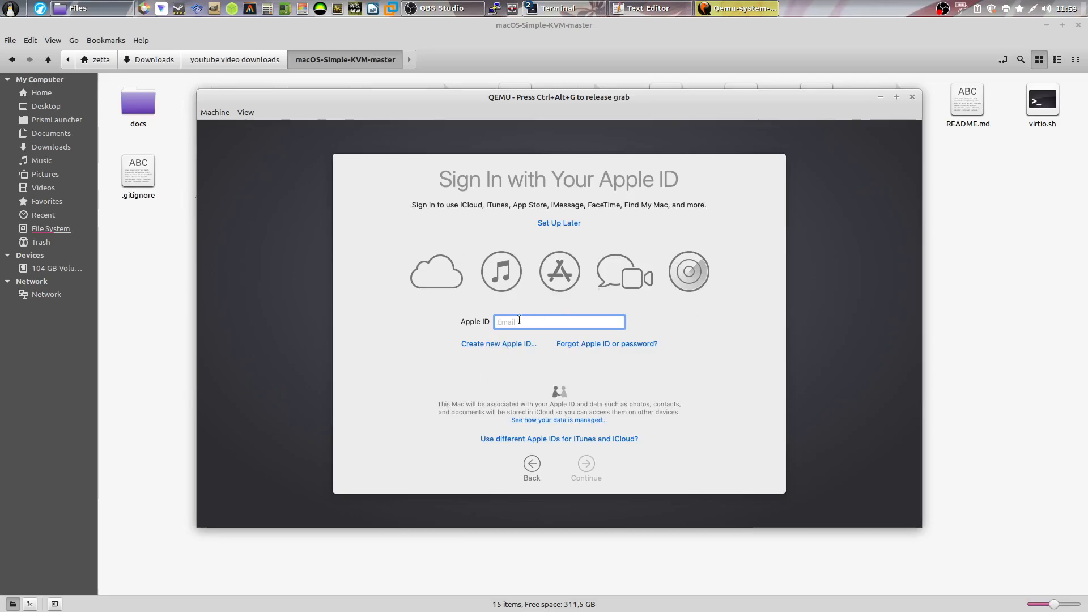
mouse_move(524, 304)
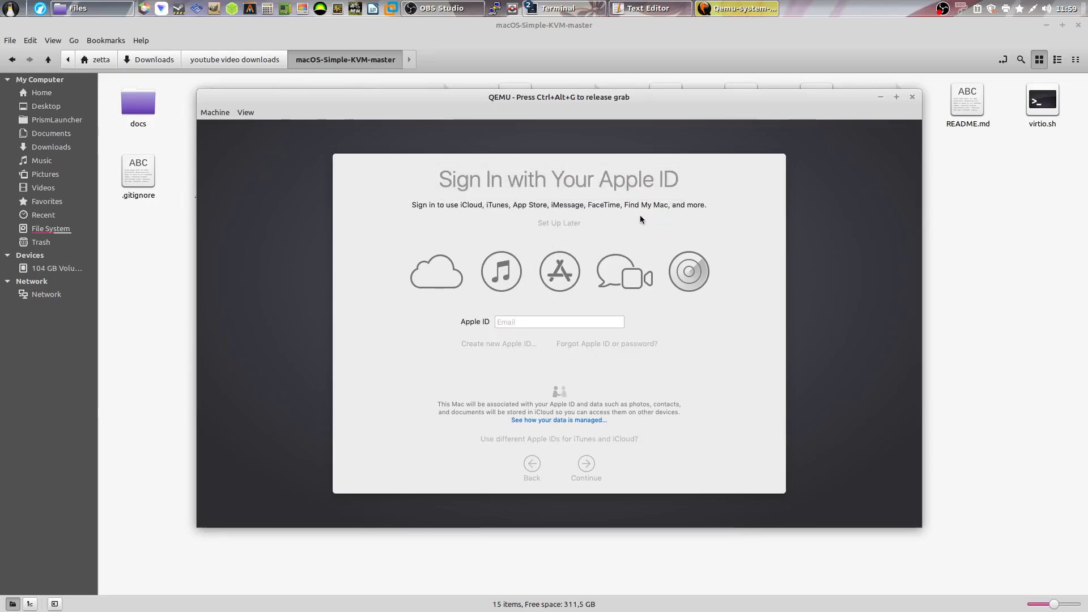
click(585, 463)
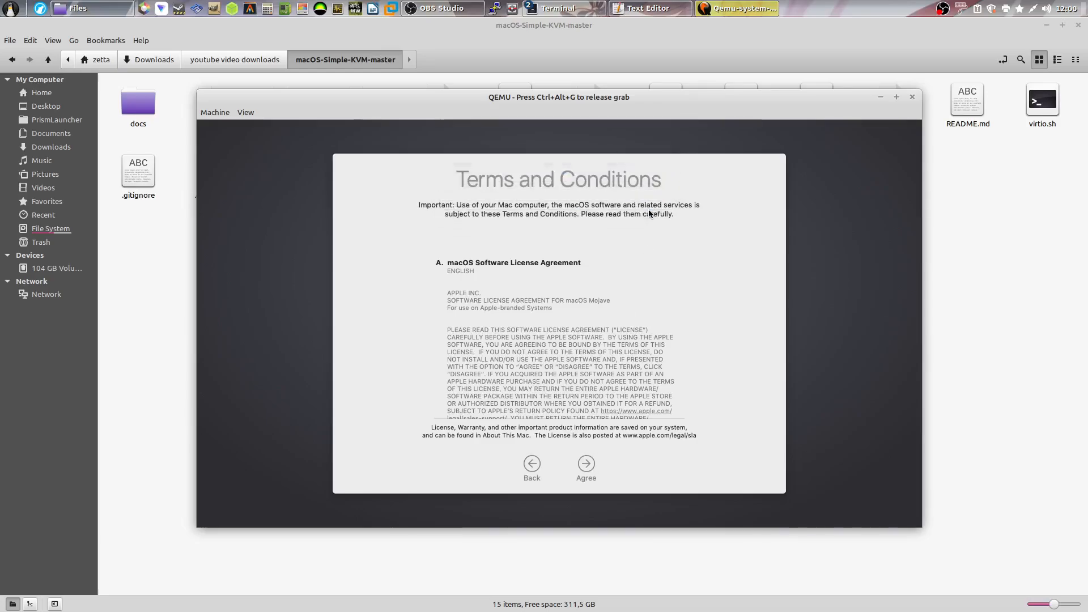
Step: Agree to the license terms and enter the account full name 'Zetta' and password
click(584, 464)
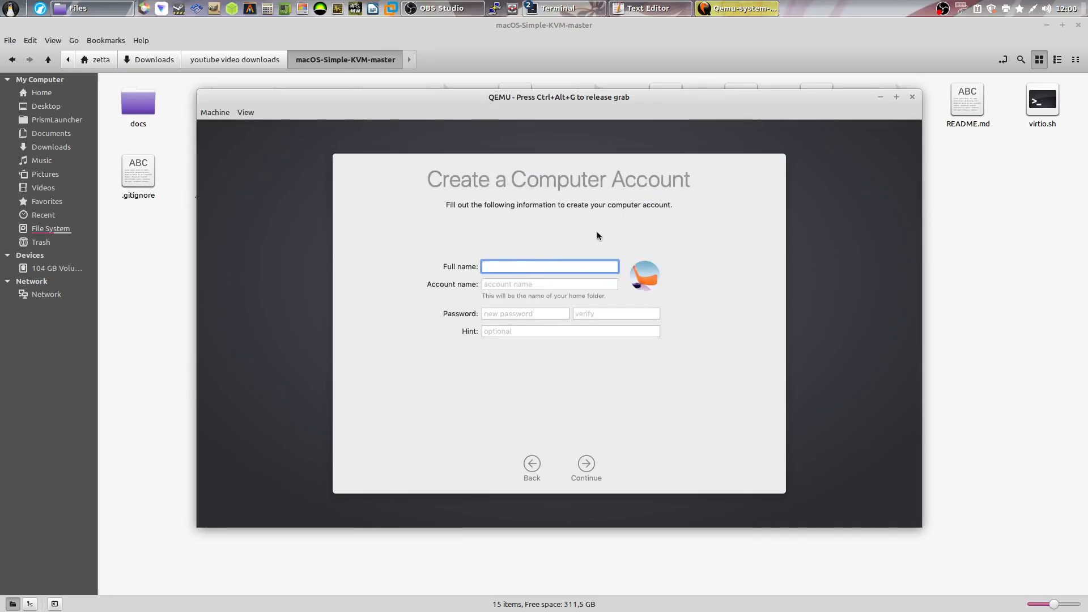
text(Zetta)
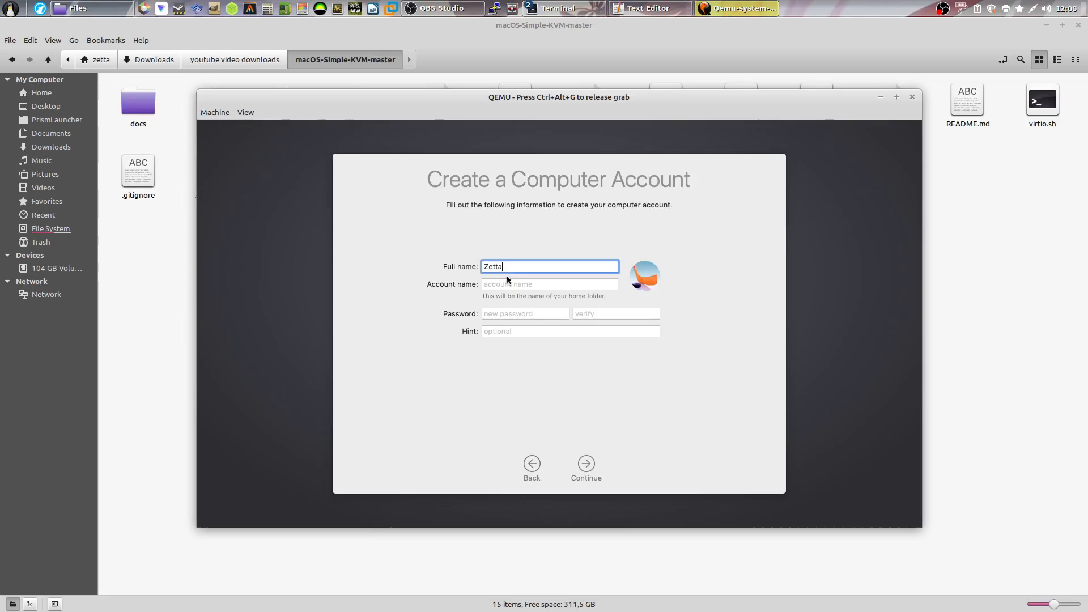
click(569, 331)
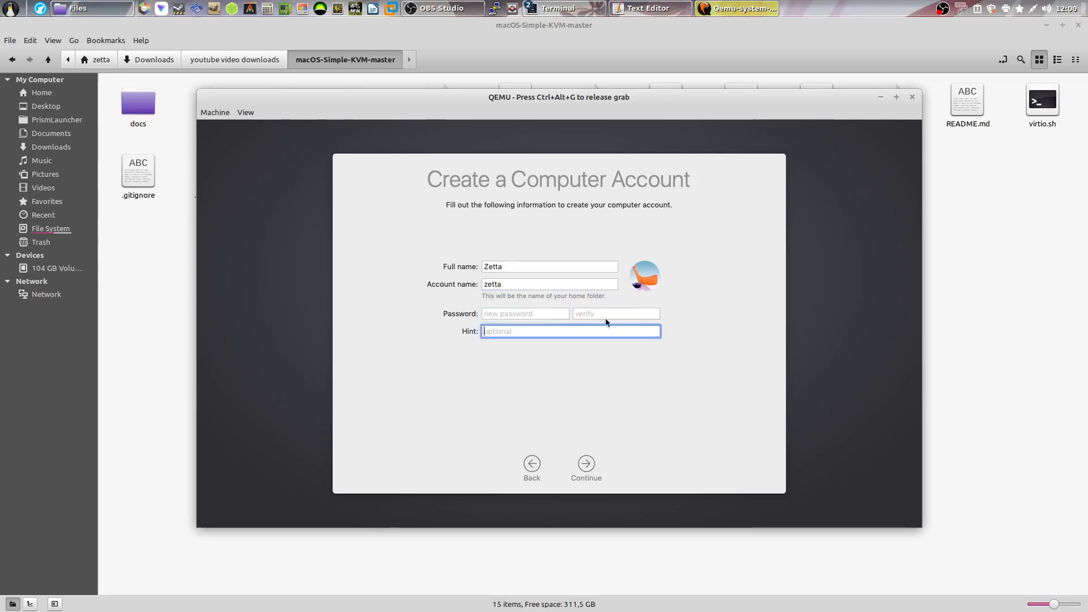
Step: Choose the penguin from the default account pictures and submit the account for creation
click(644, 276)
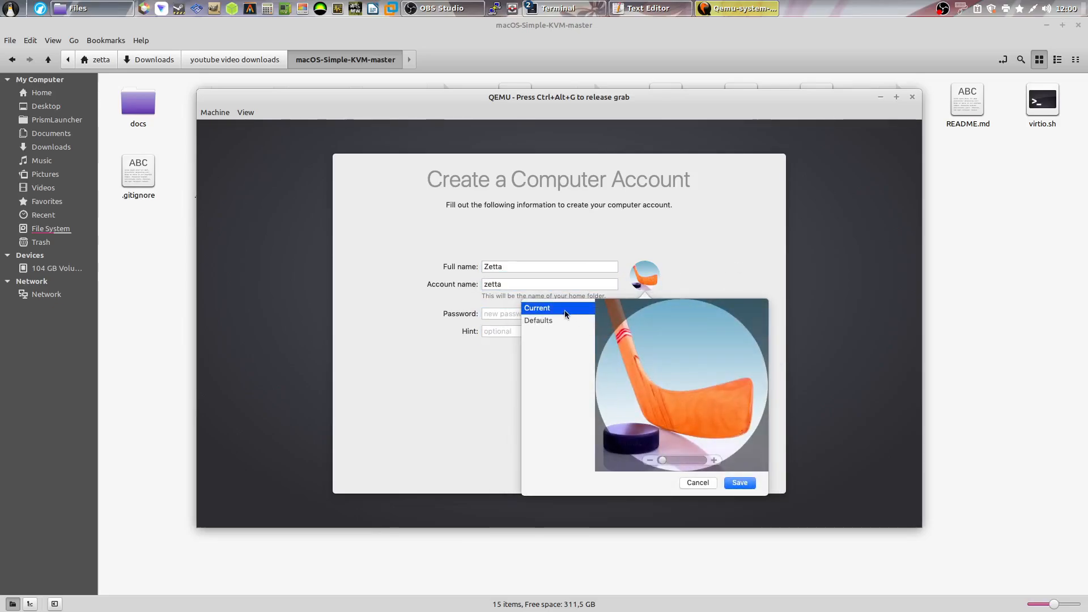
click(538, 321)
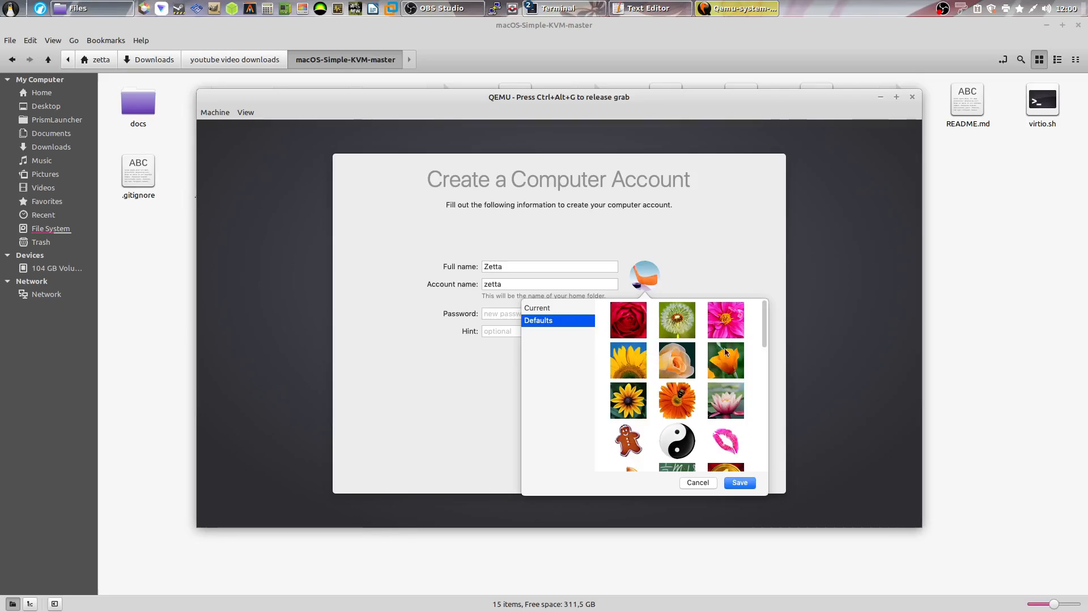
scroll(down, 3)
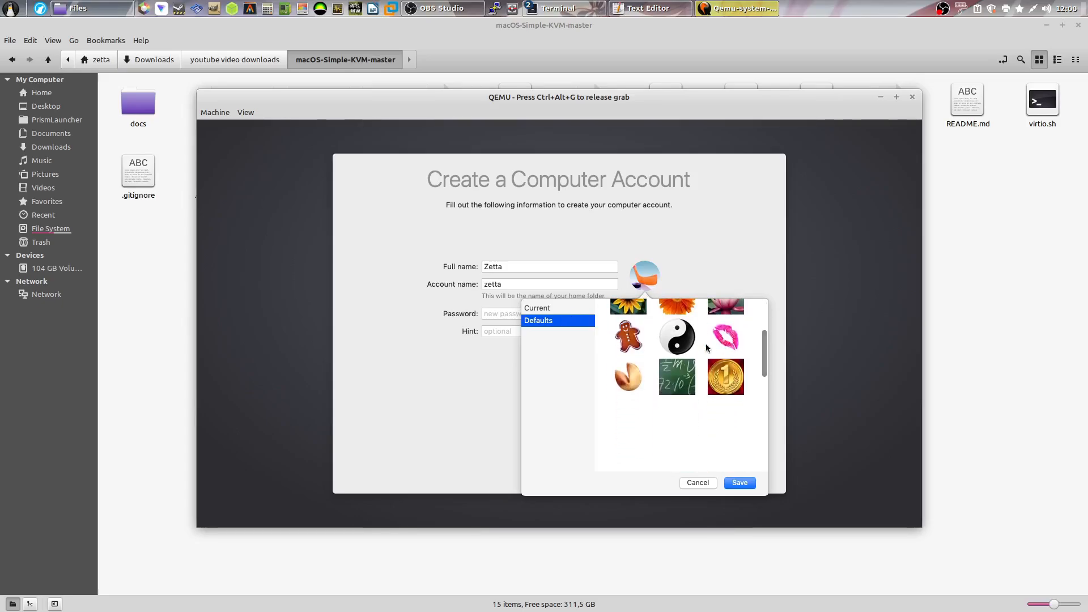
scroll(down, 3)
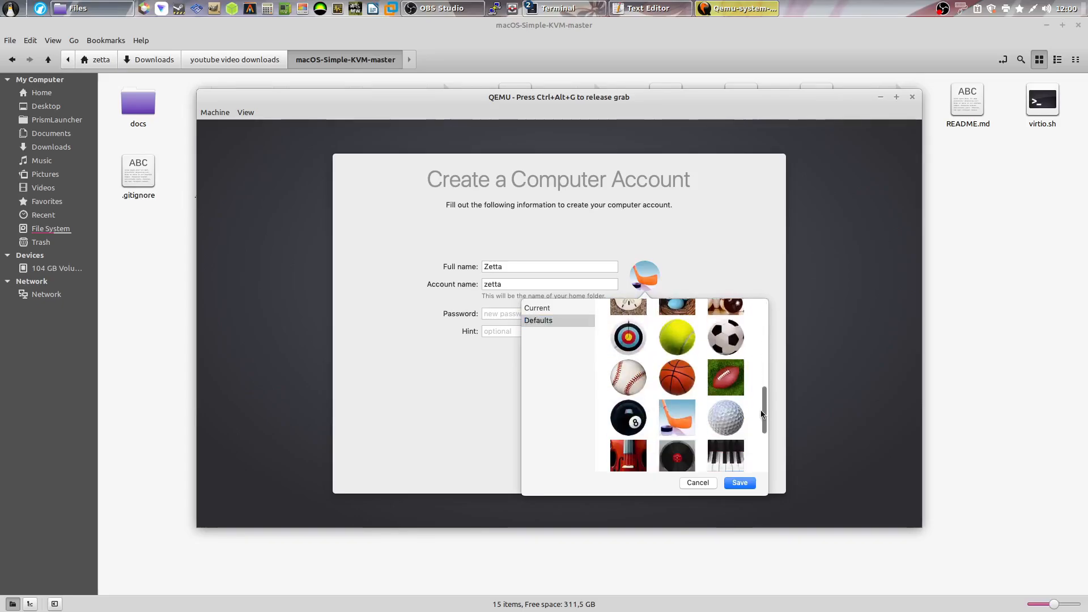
scroll(down, 3)
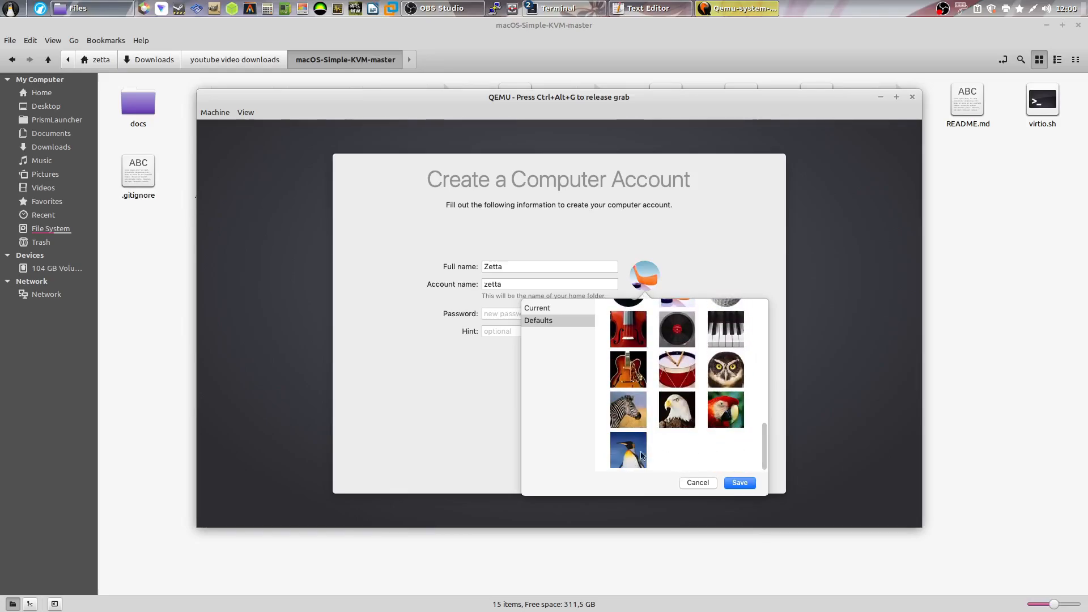
click(585, 464)
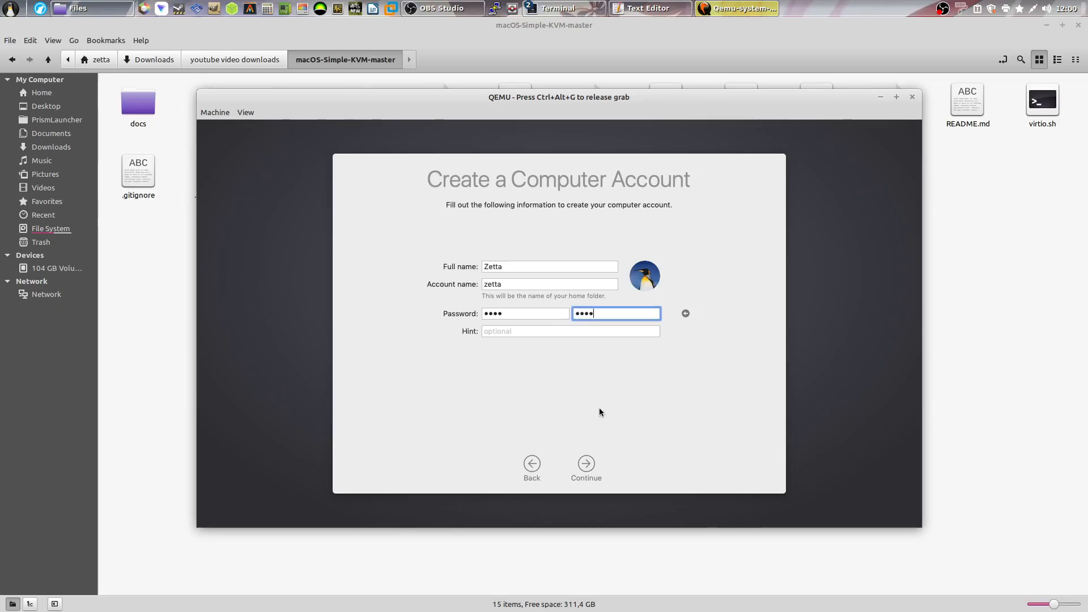
click(585, 463)
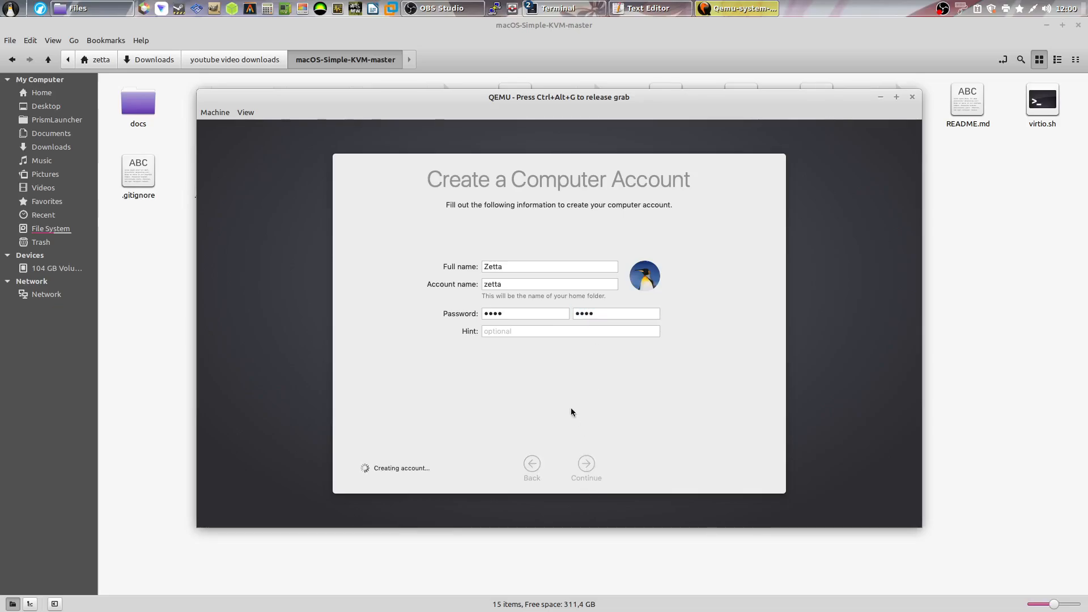
mouse_move(570, 409)
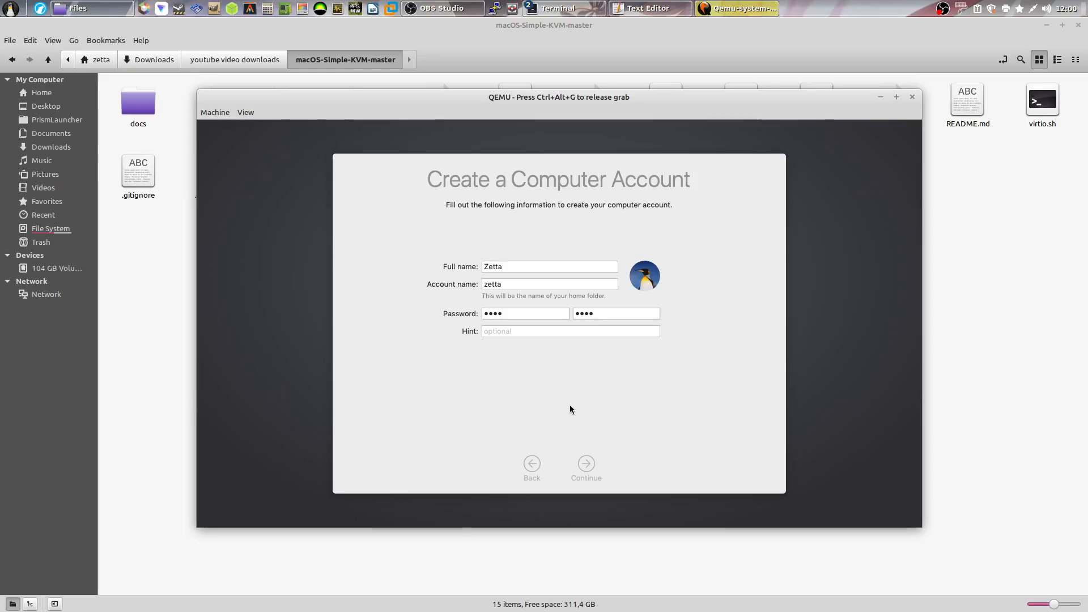
Step: Accept Express Set Up, keep the Light look and finish with the ISO (European) keyboard type
click(585, 467)
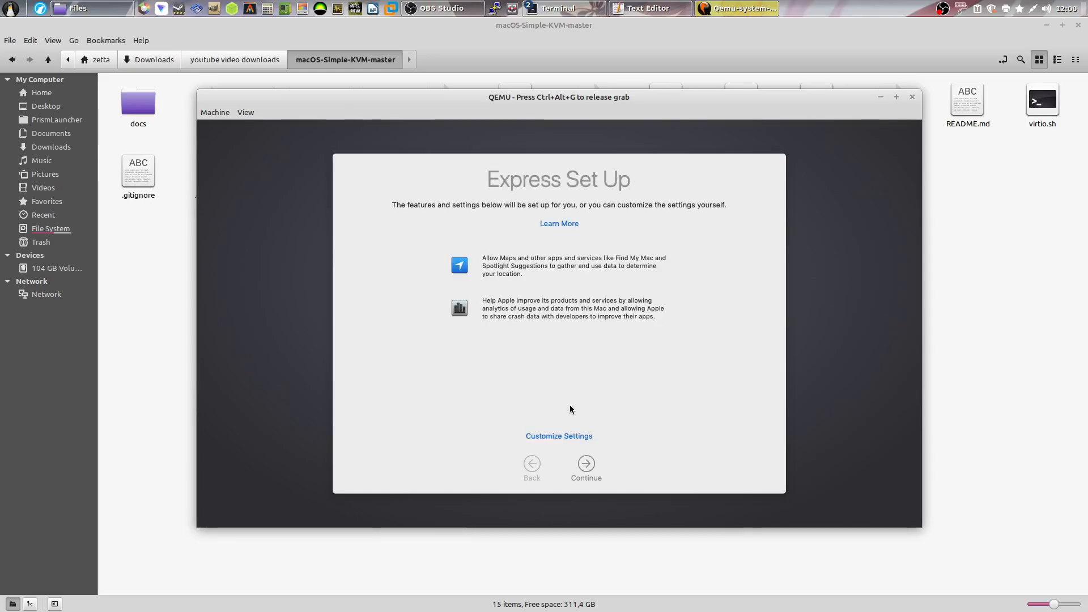
mouse_move(544, 423)
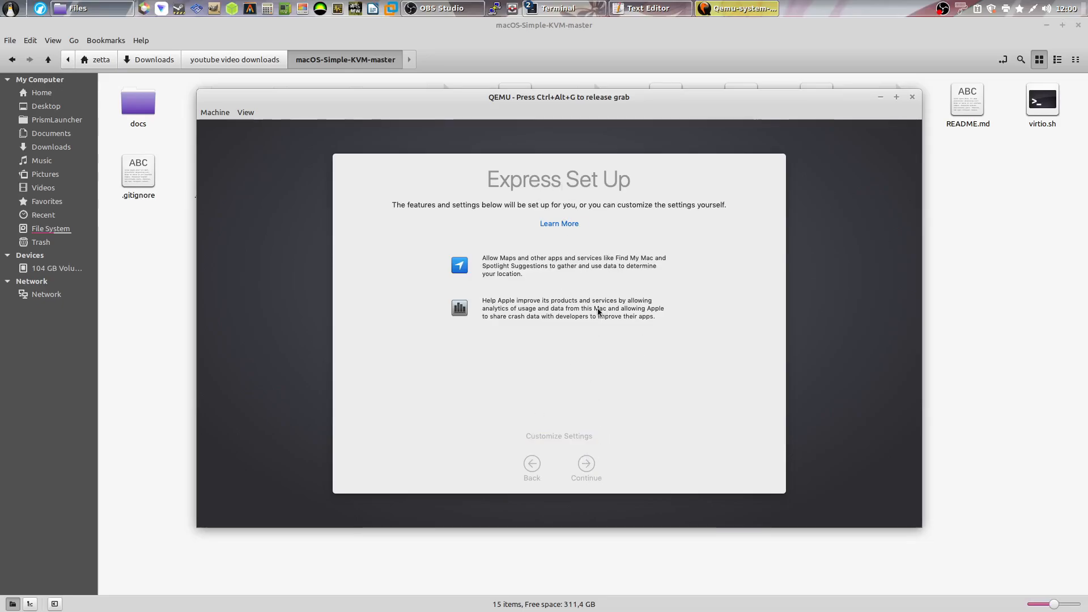
click(586, 463)
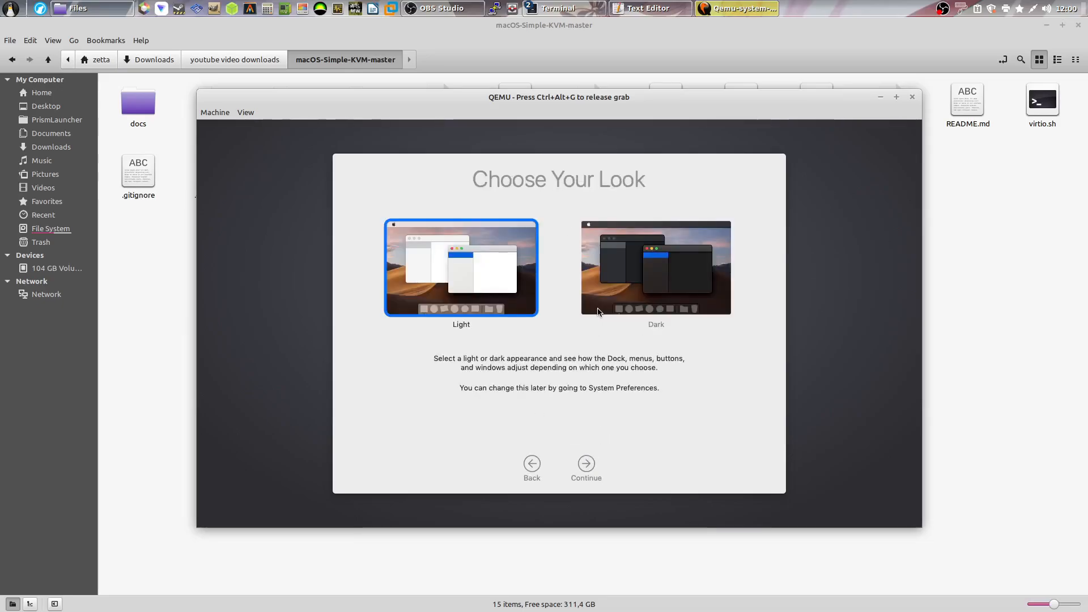
mouse_move(628, 252)
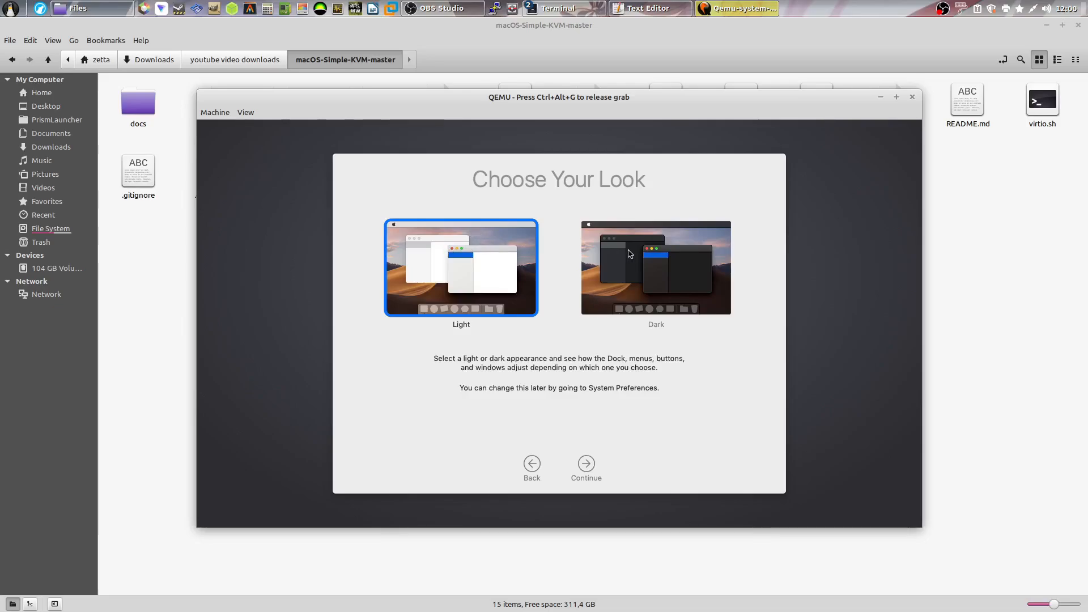
mouse_move(585, 464)
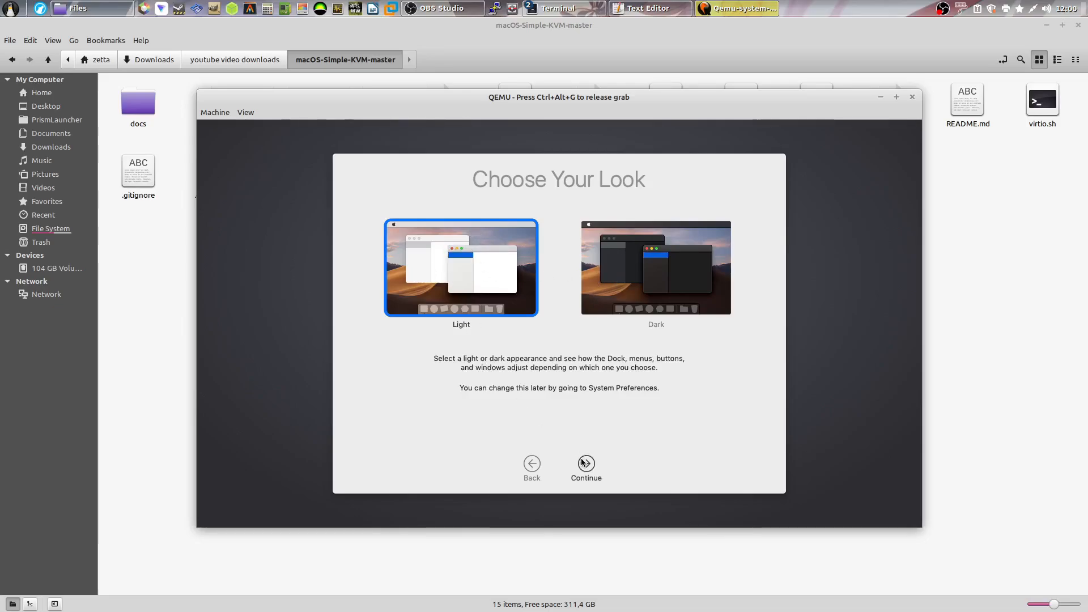
click(585, 467)
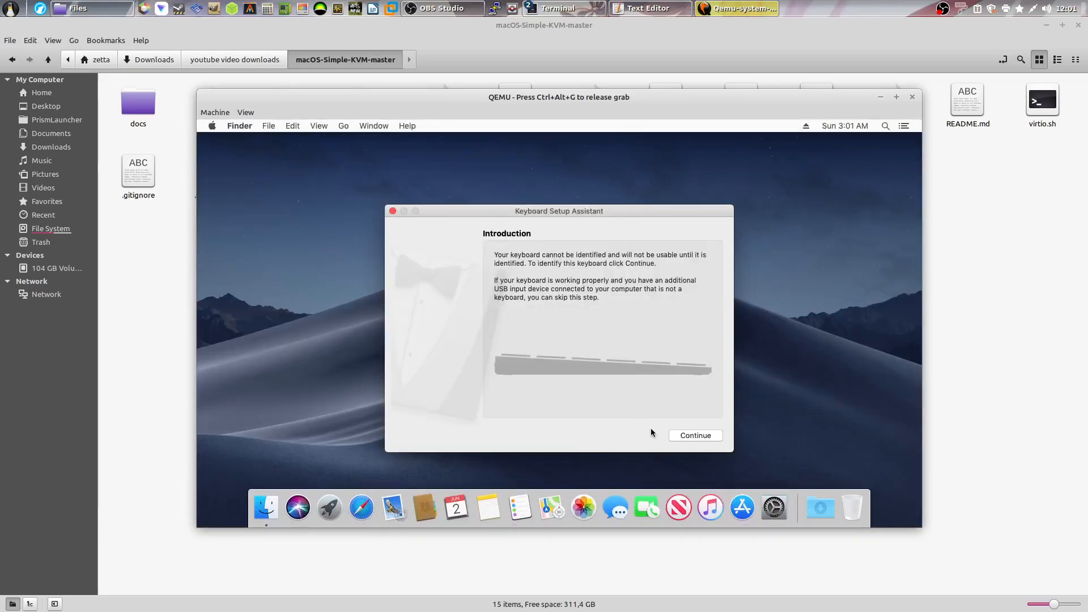
click(695, 435)
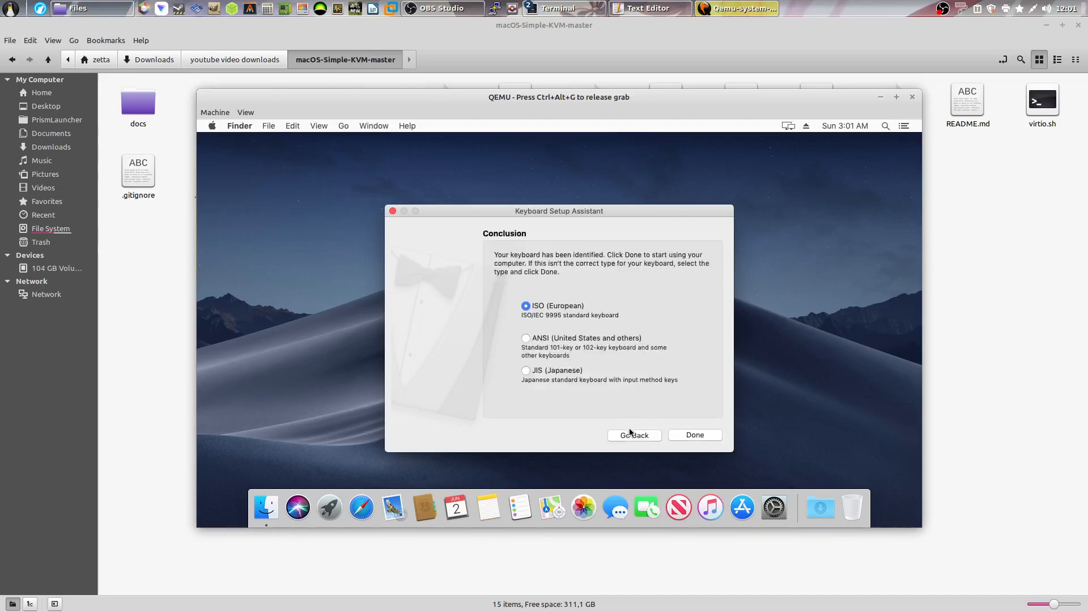
click(693, 435)
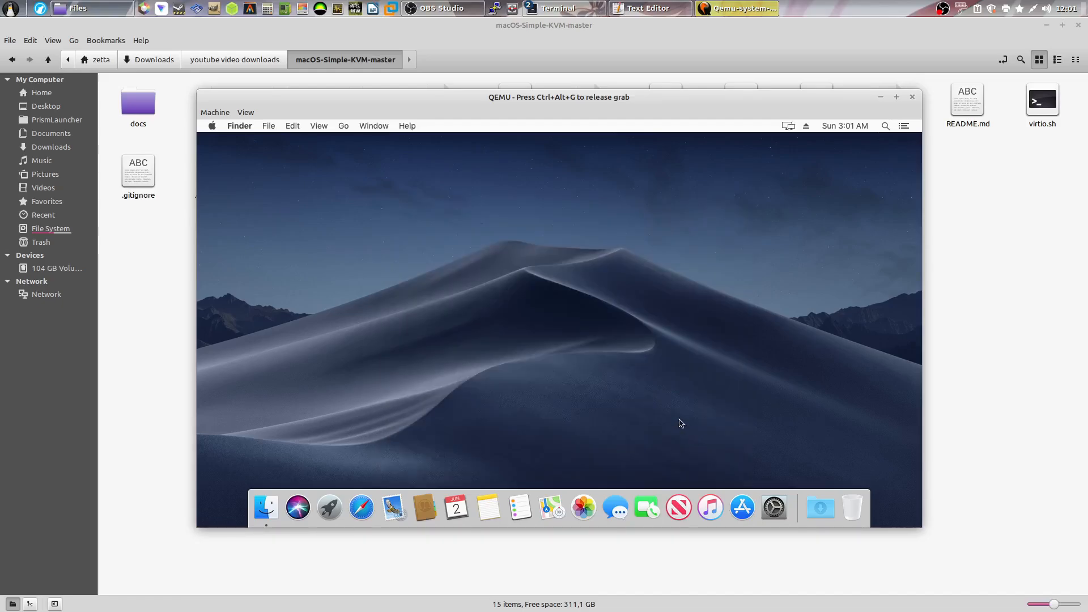
Step: Show About This Mac from the Apple menu, check Storage, and return to Overview
click(212, 126)
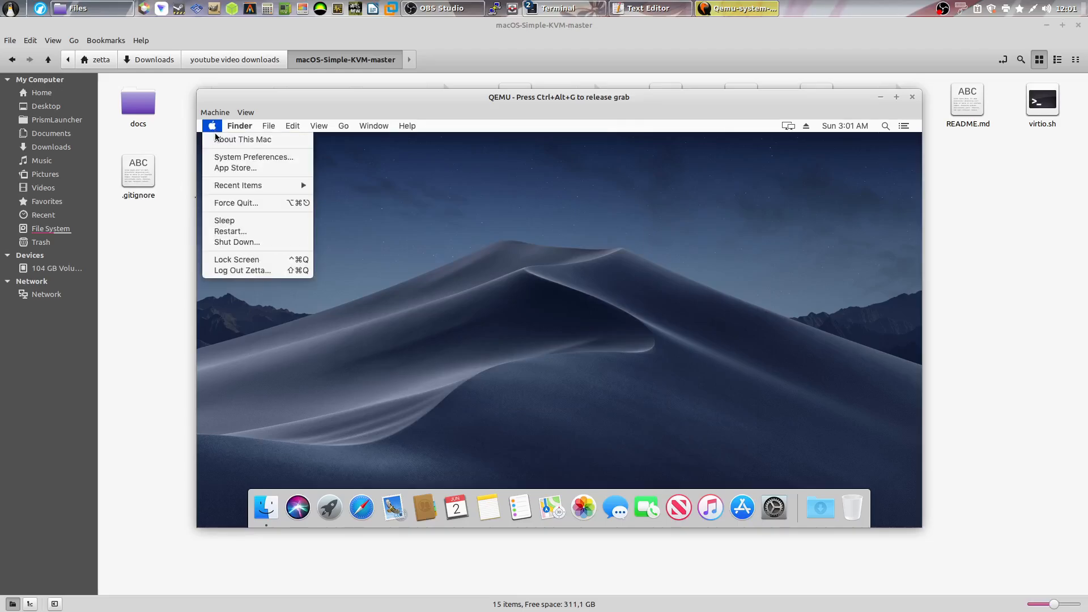
click(243, 139)
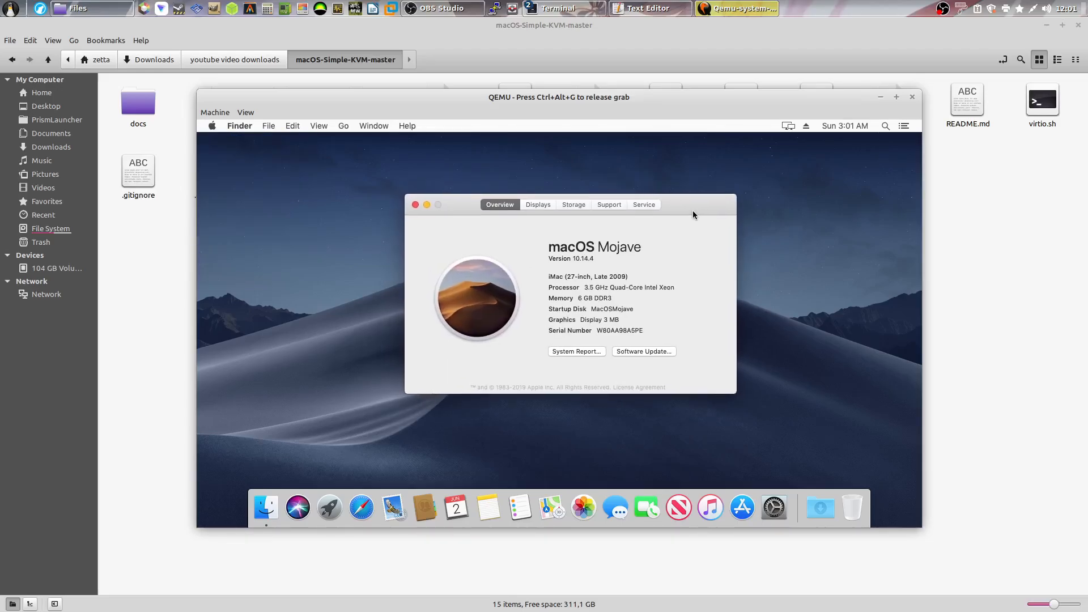
click(574, 204)
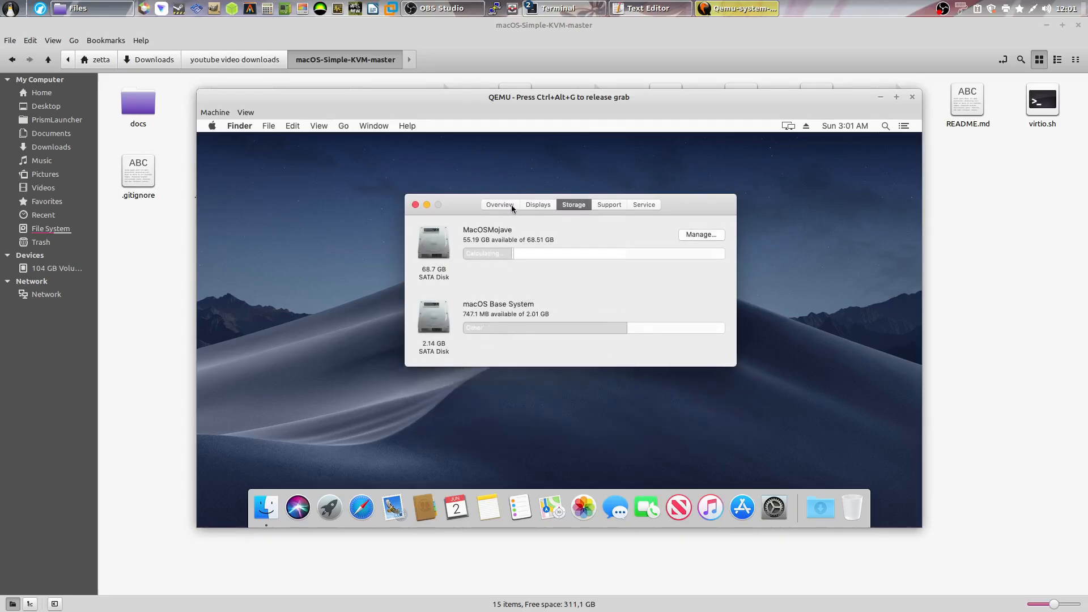
click(499, 204)
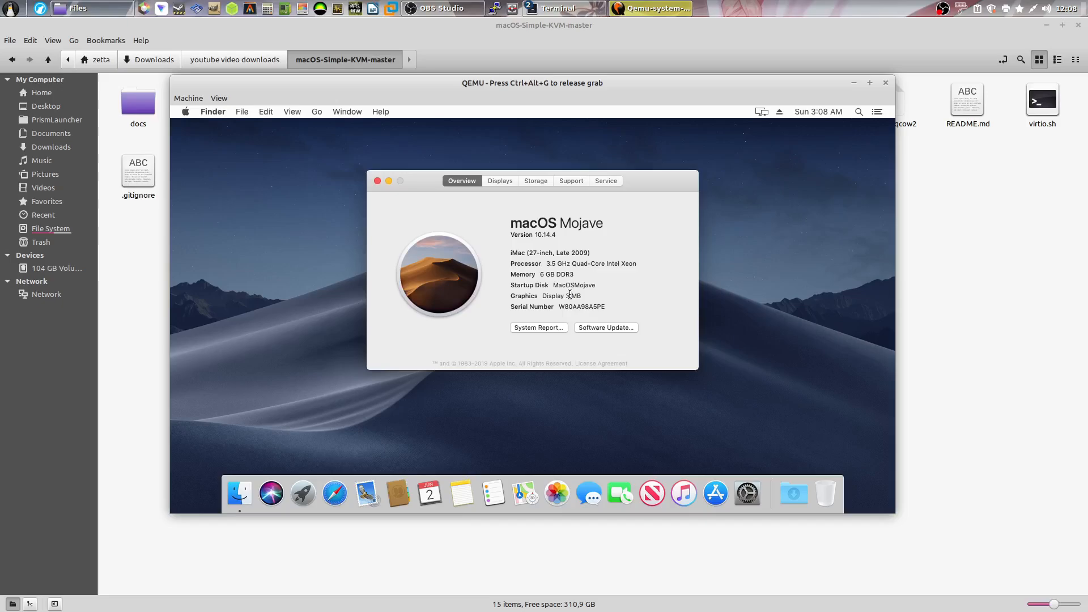
mouse_move(601, 261)
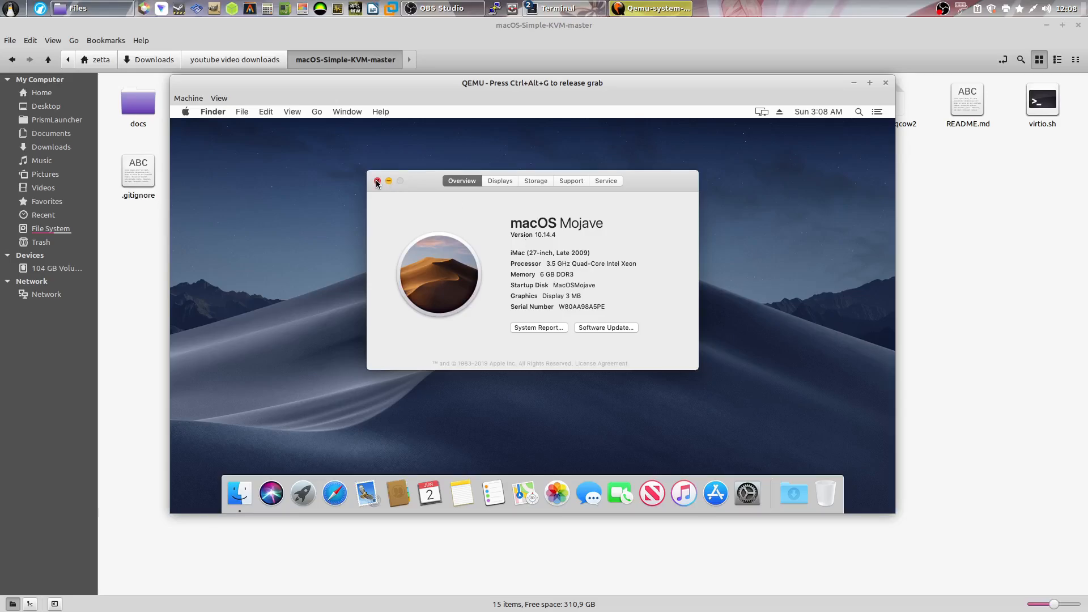
Step: Browse the Storage and Support tabs again, ending on the Mojave 10.14.4 Overview
click(535, 180)
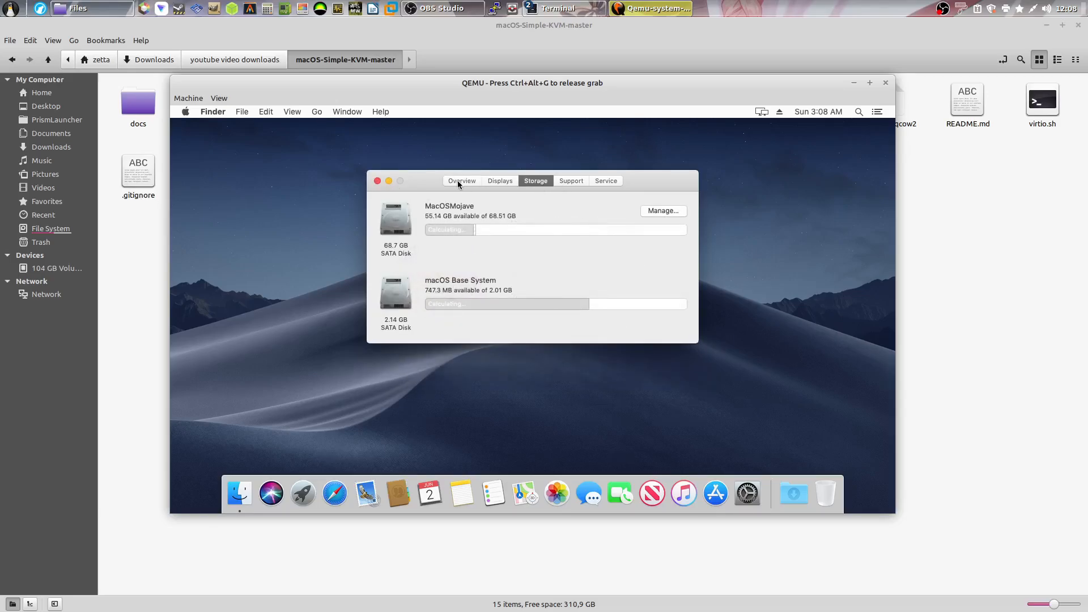
click(570, 180)
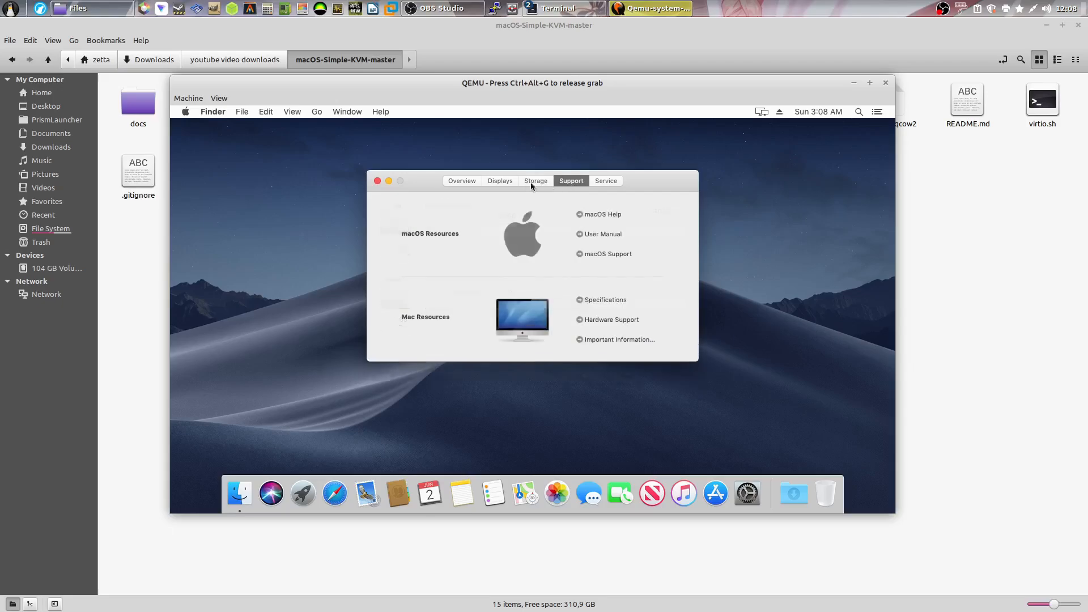
click(462, 180)
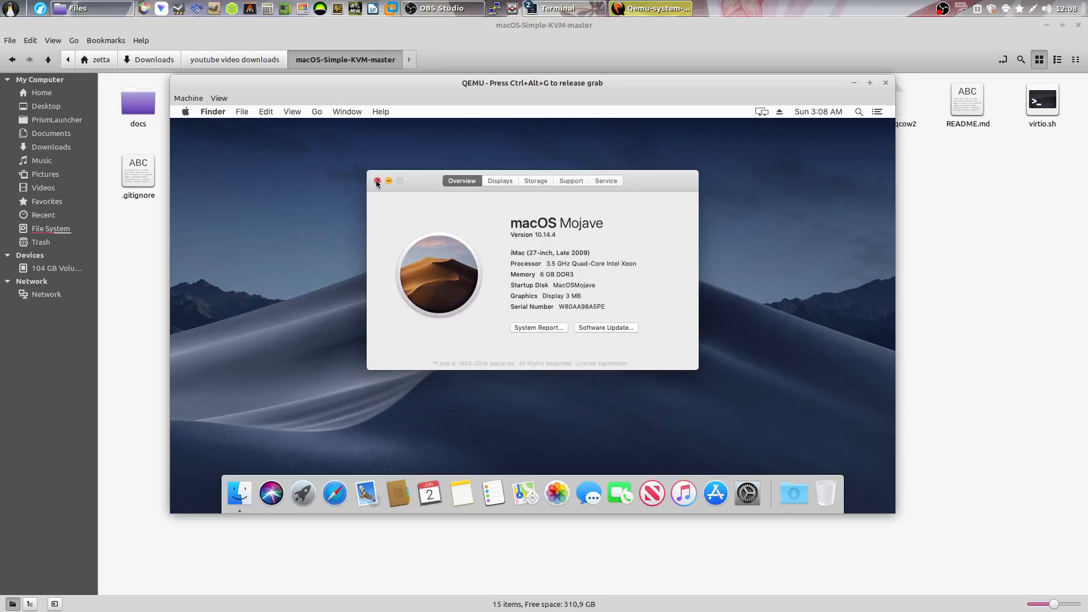
Step: Close the About This Mac window, leaving the Mojave desktop and Dock clear
click(378, 181)
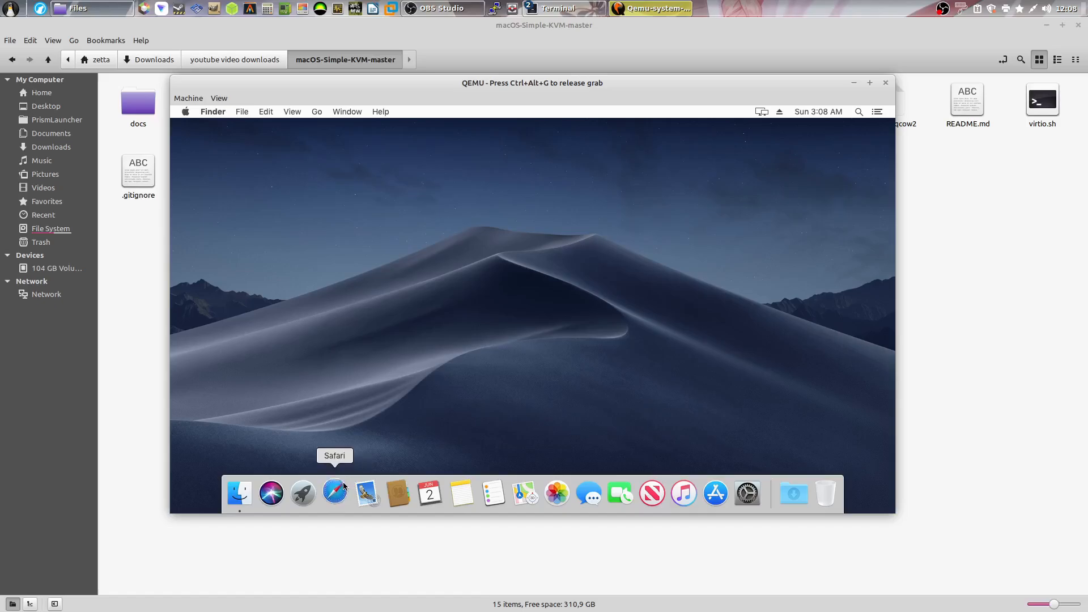
click(335, 493)
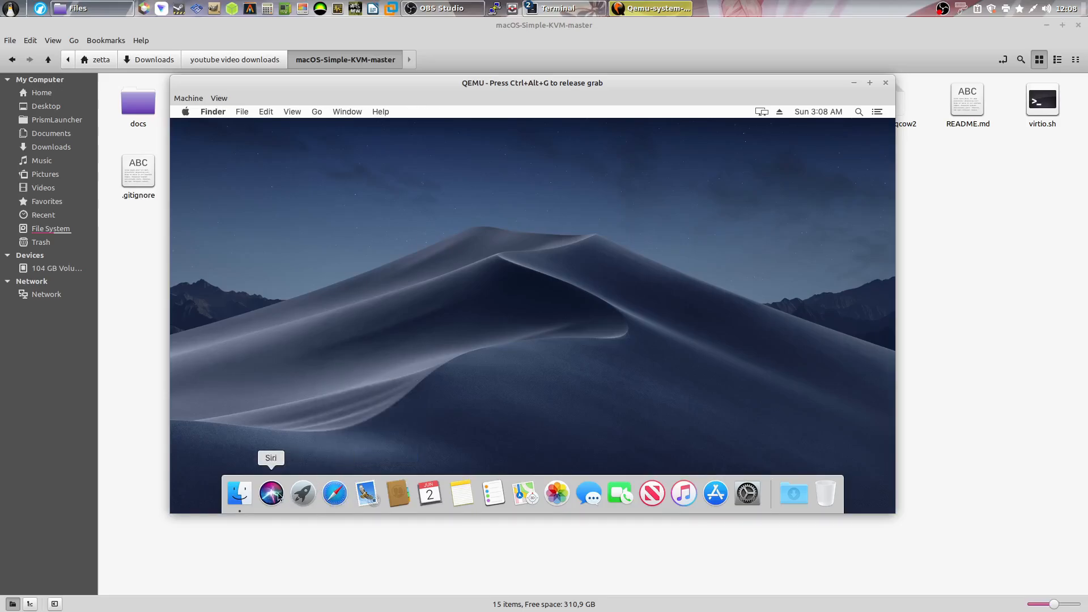
mouse_move(405, 424)
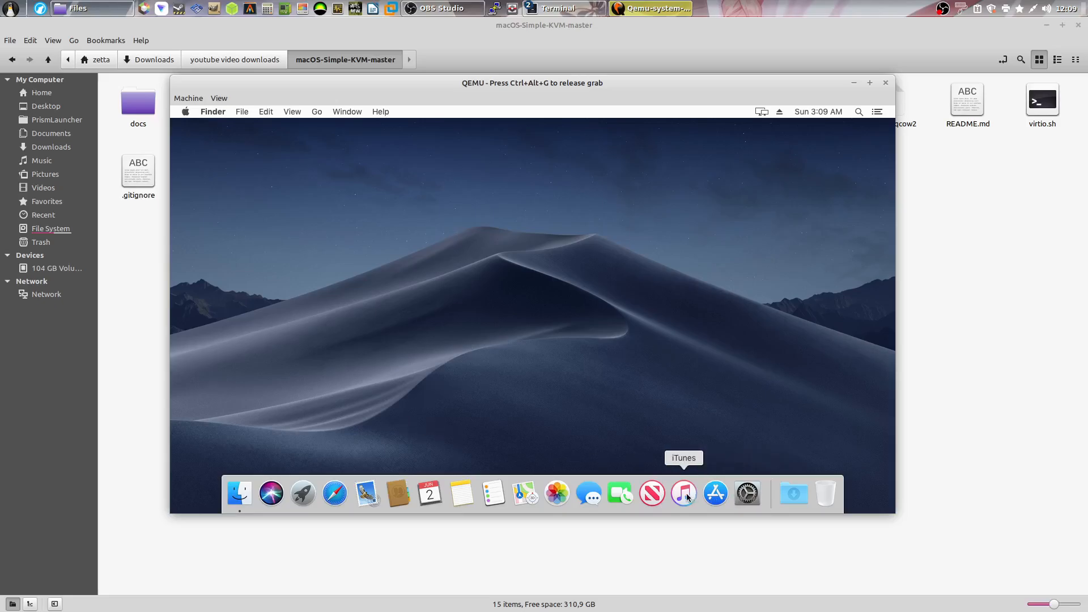
mouse_move(398, 494)
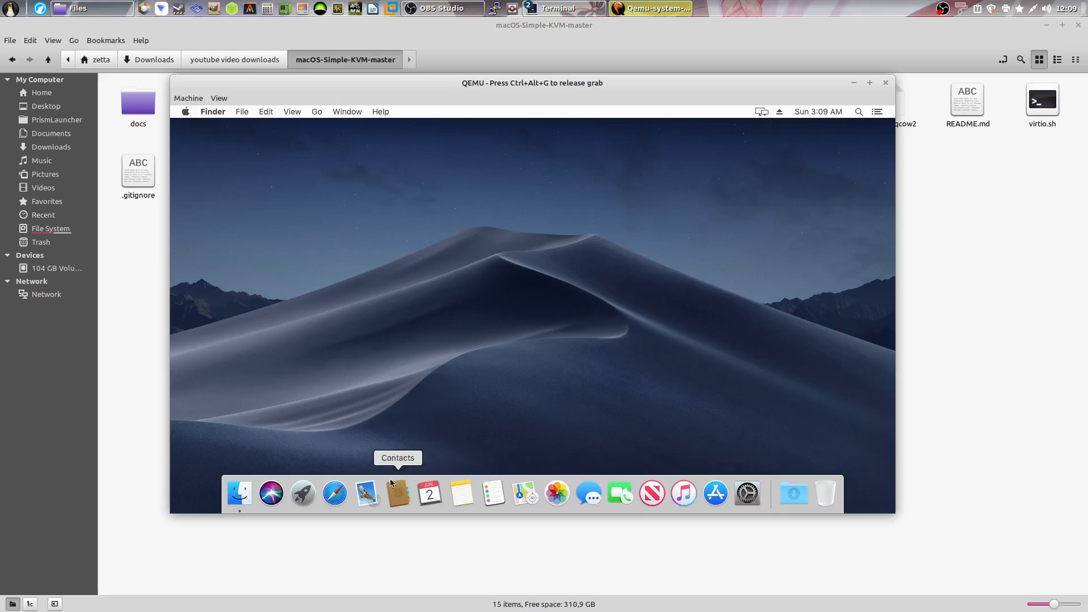
mouse_move(239, 493)
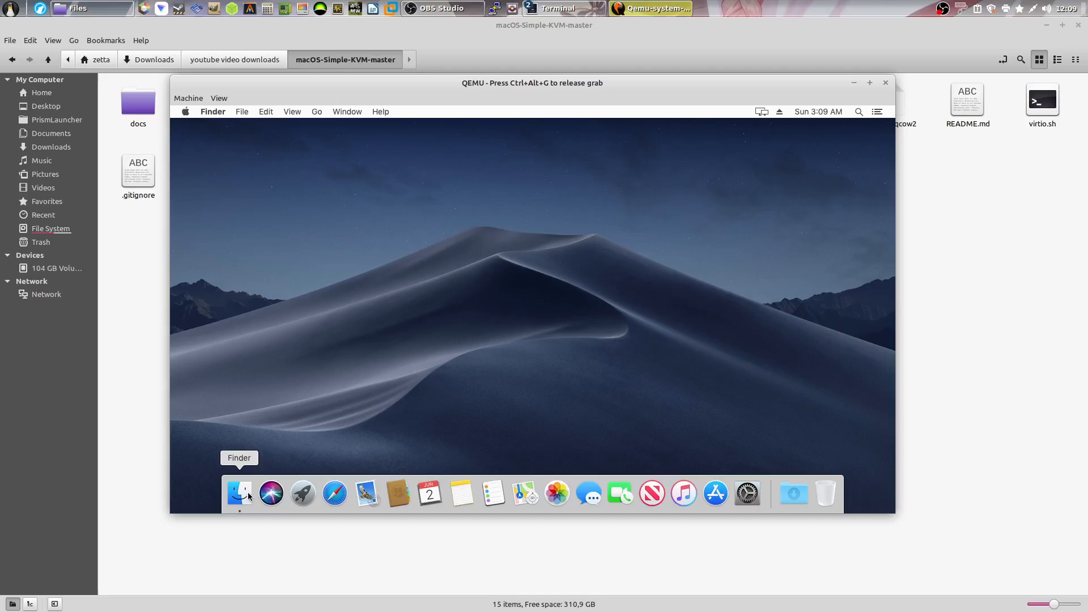
mouse_move(255, 387)
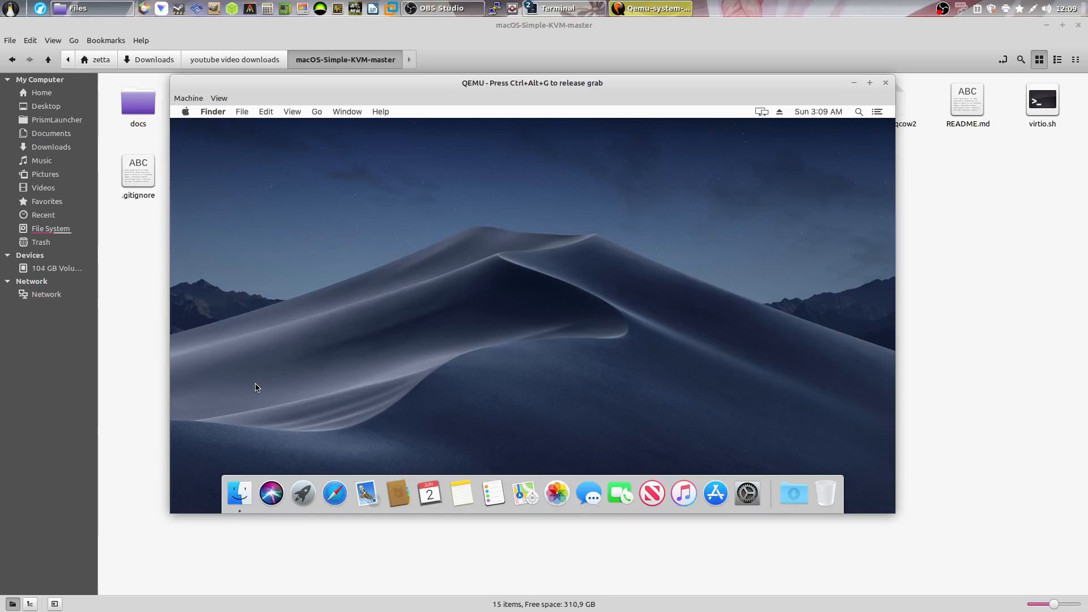
mouse_move(302, 493)
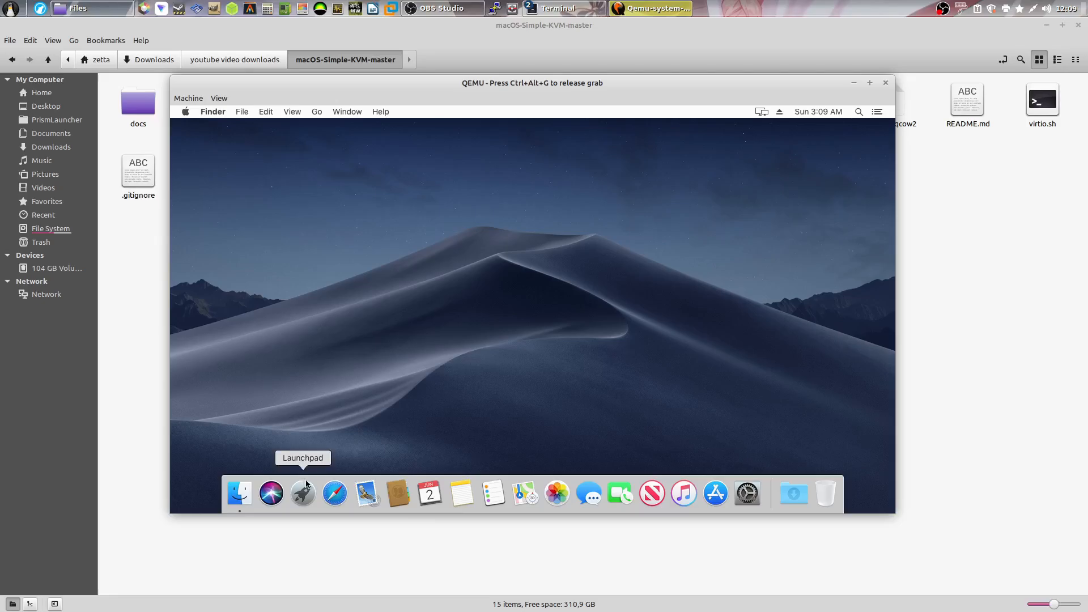
mouse_move(619, 468)
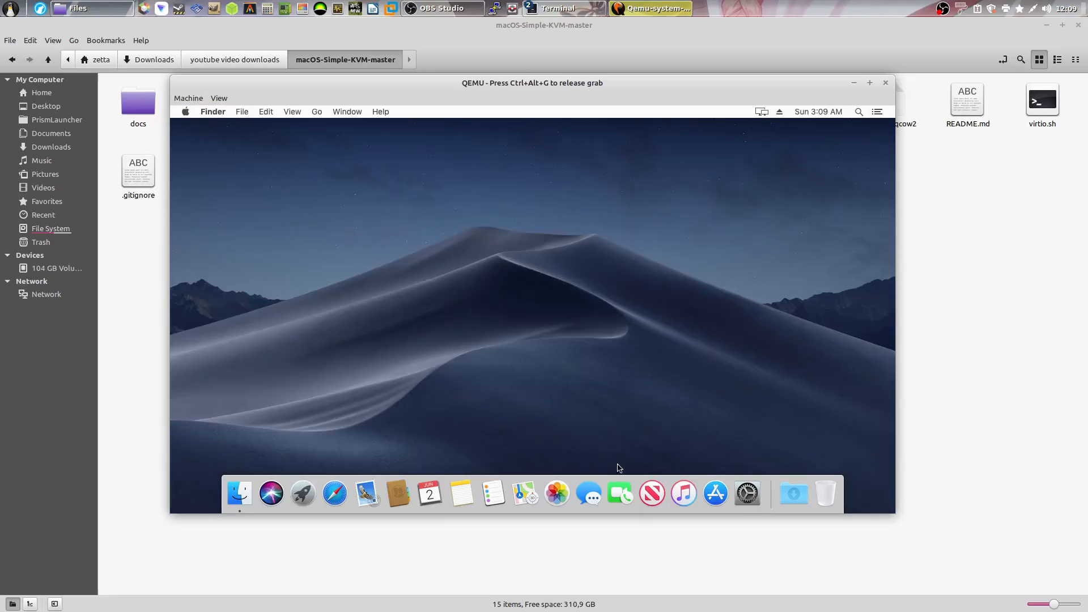
mouse_move(461, 493)
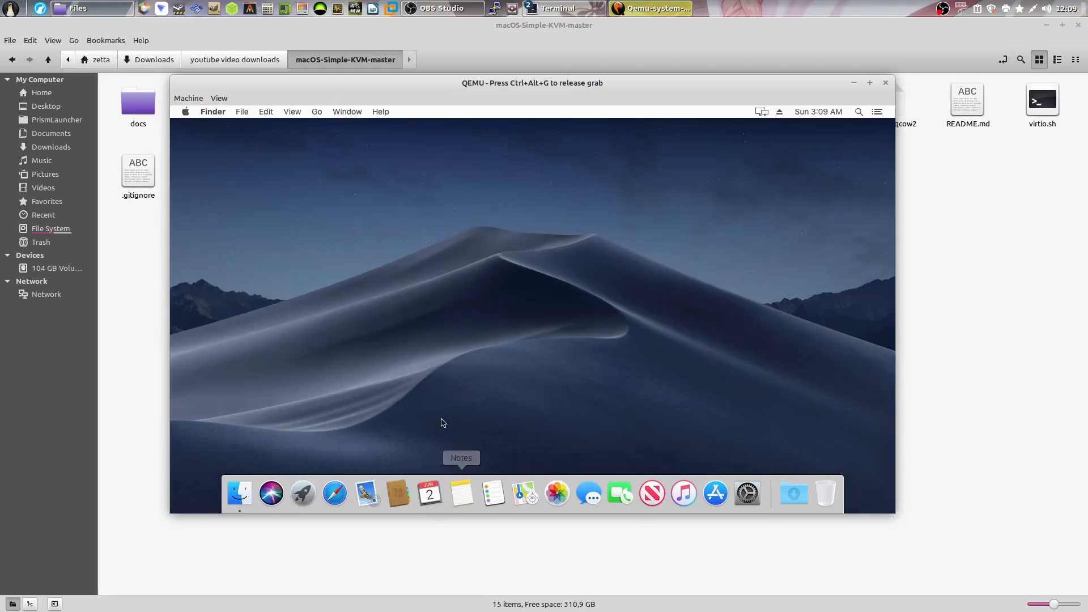
mouse_move(427, 380)
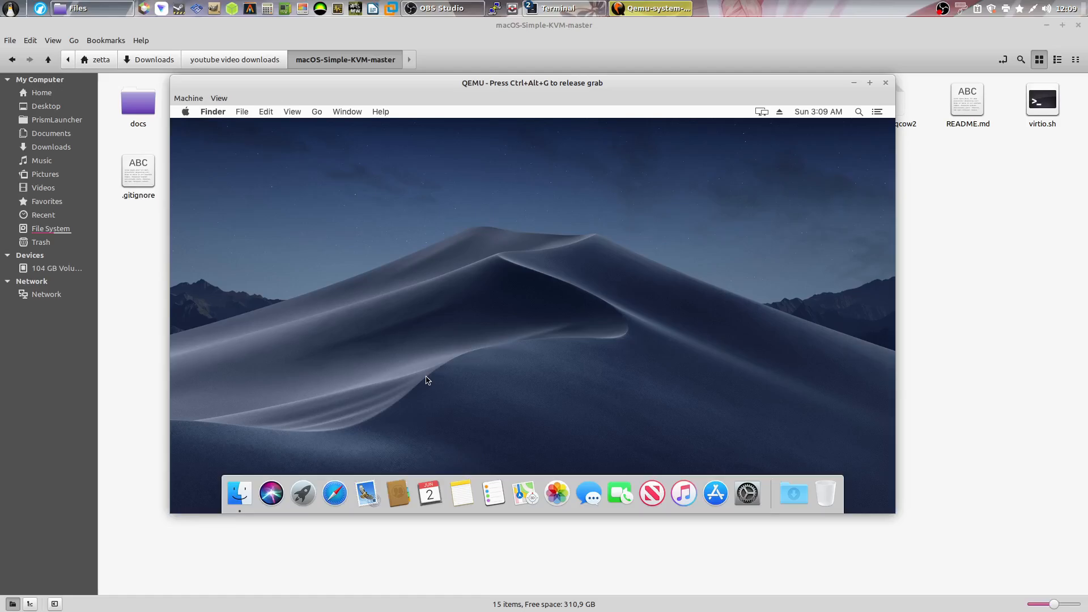